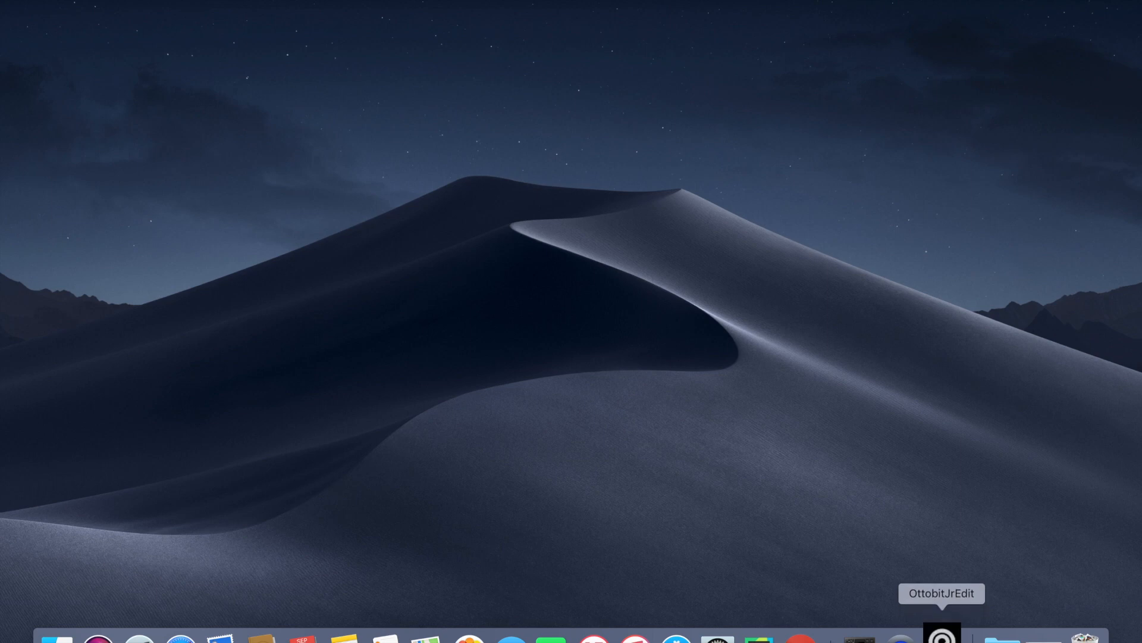
Step: Launch the Ottobit Jr. editor from the Dock, showing sixteen unnamed preset slots
click(941, 638)
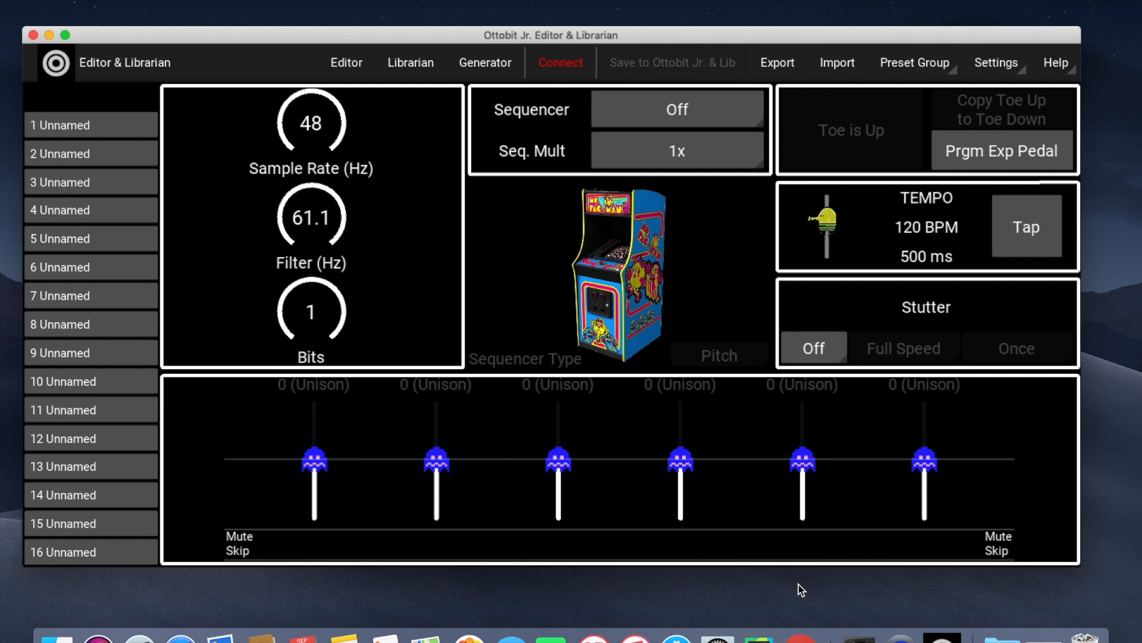
mouse_move(568, 76)
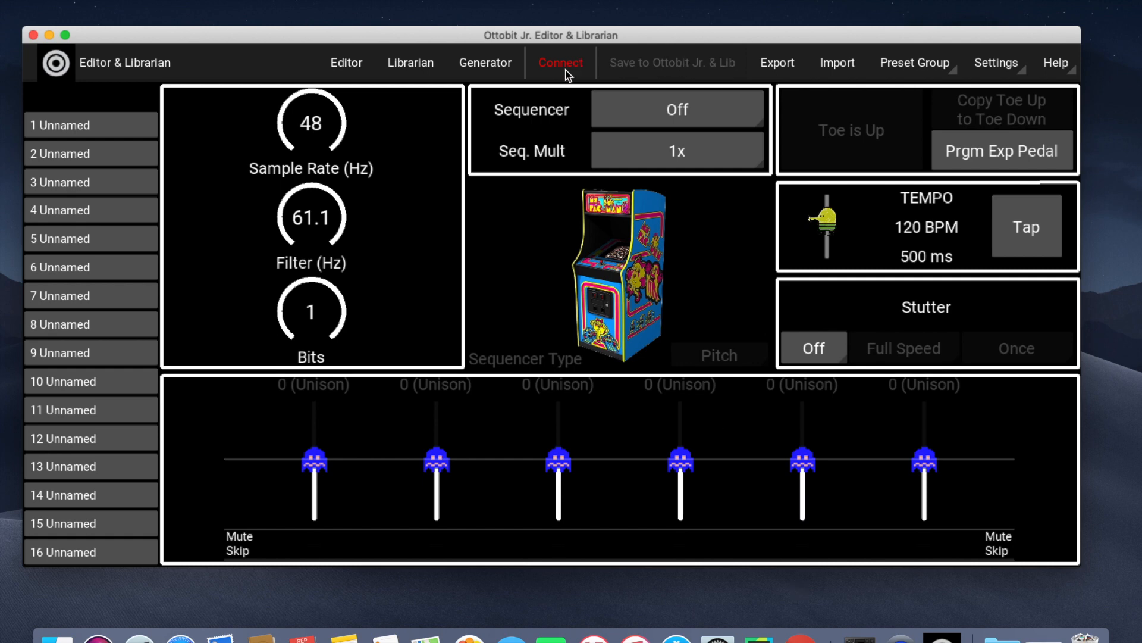
Step: Connect to the pedal with UM-ONE as MIDI input on MIDI channel 4
click(559, 63)
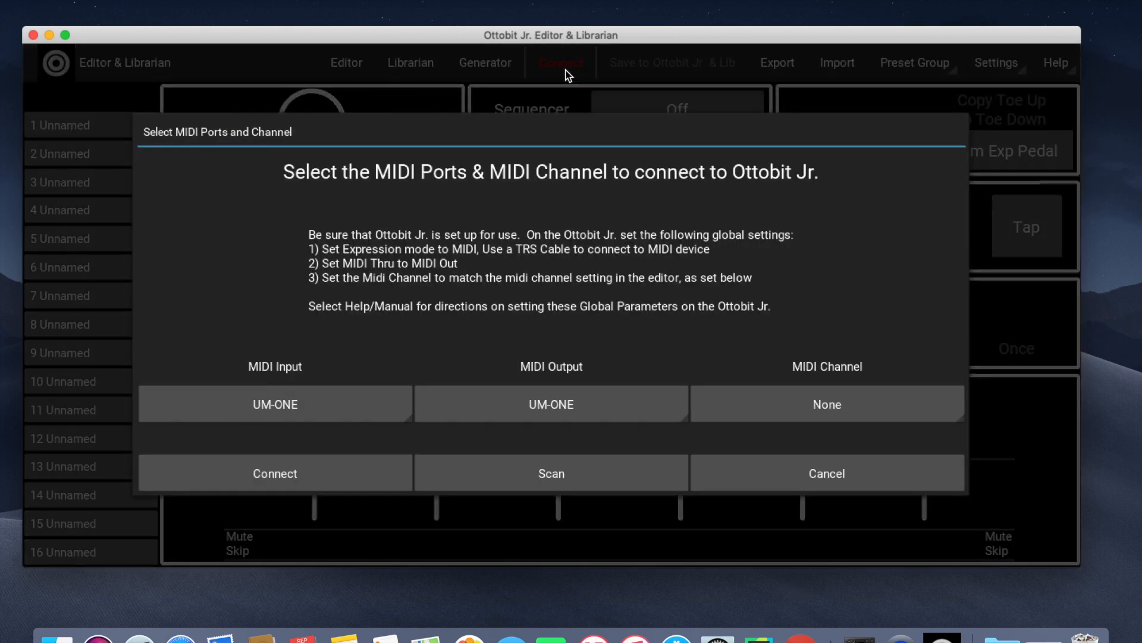
click(275, 403)
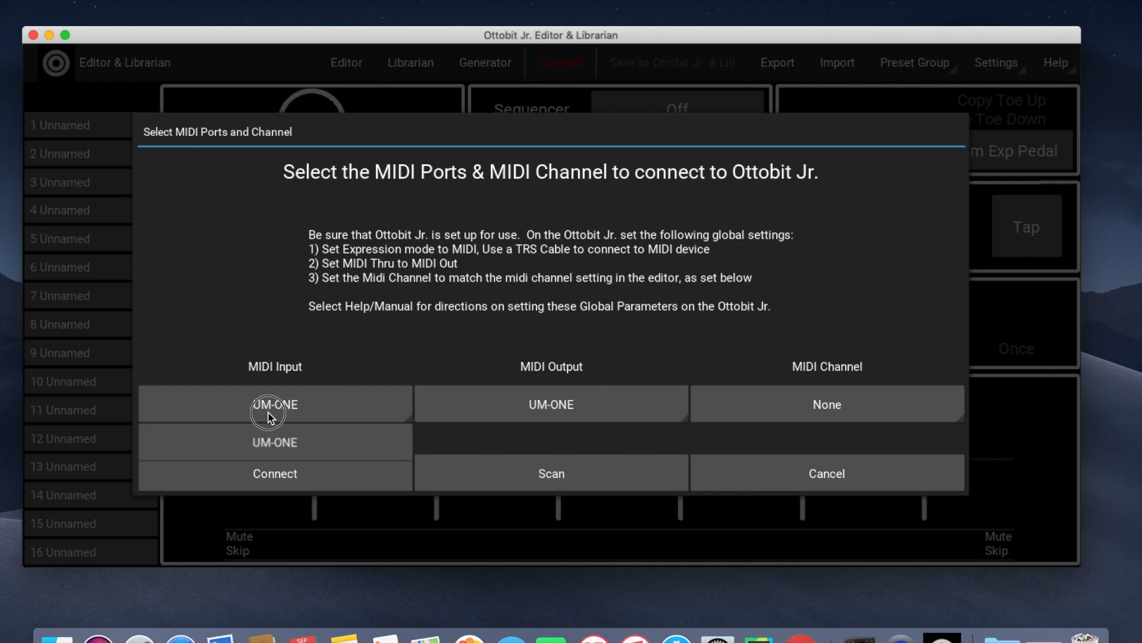
click(549, 403)
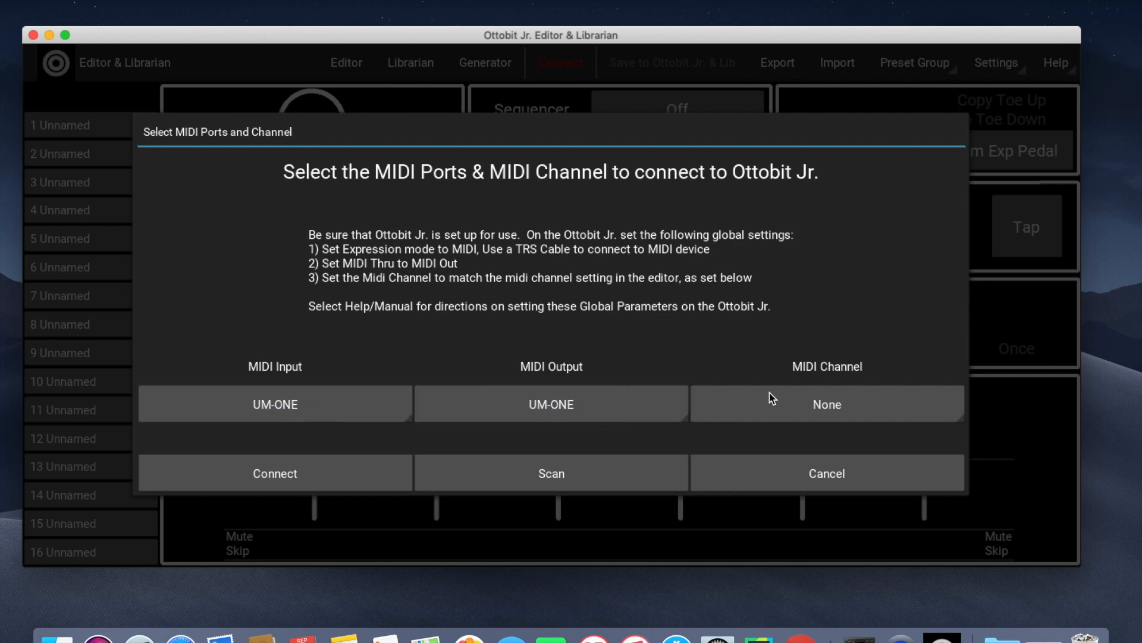
click(826, 403)
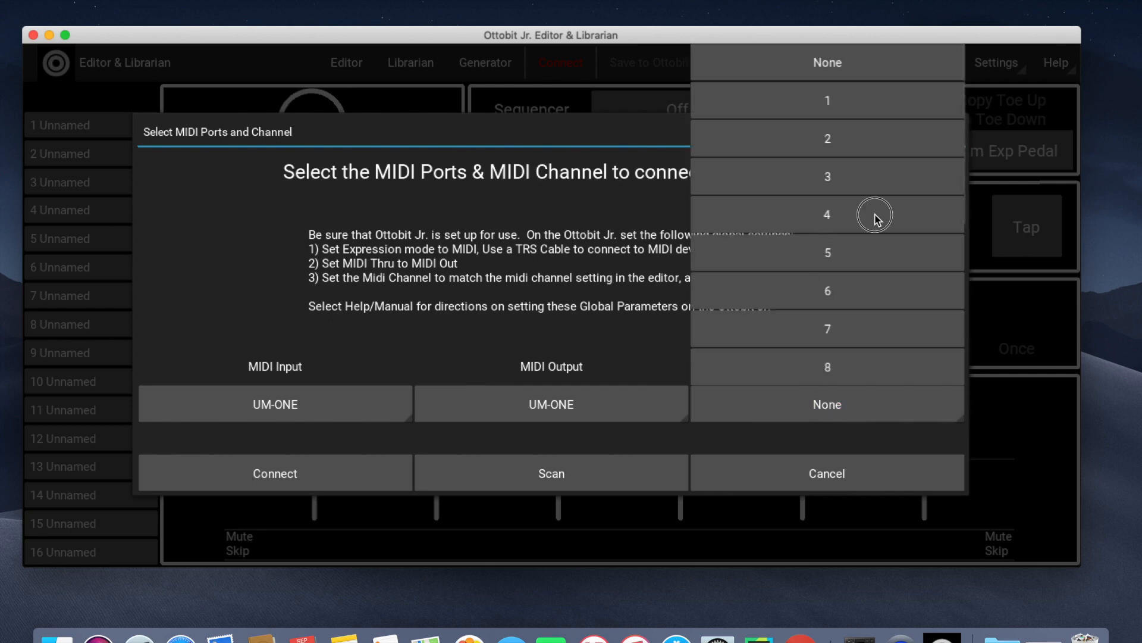
click(826, 214)
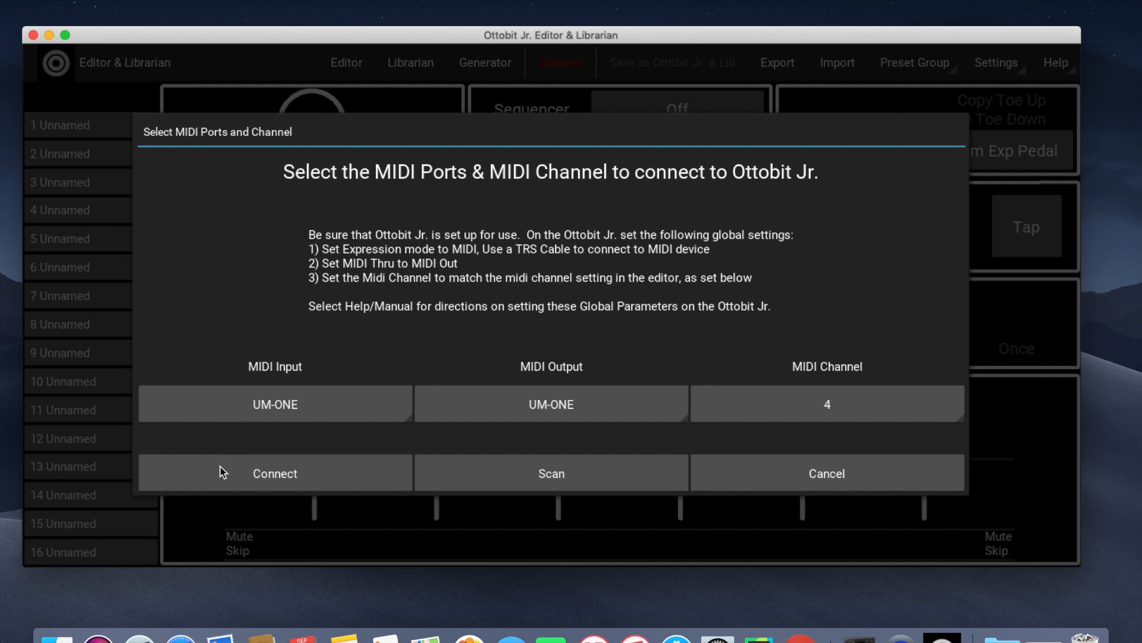
click(275, 472)
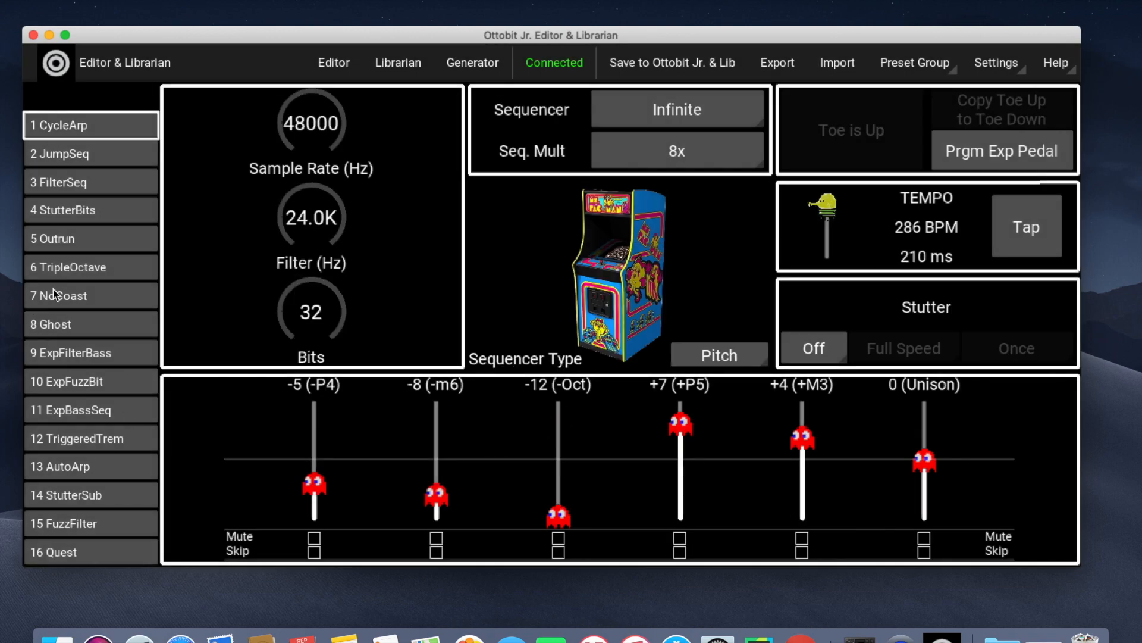
Step: Load presets 5 Outrun, 10 ExpFuzzBit, then 1 CycleArp into the editor
click(91, 240)
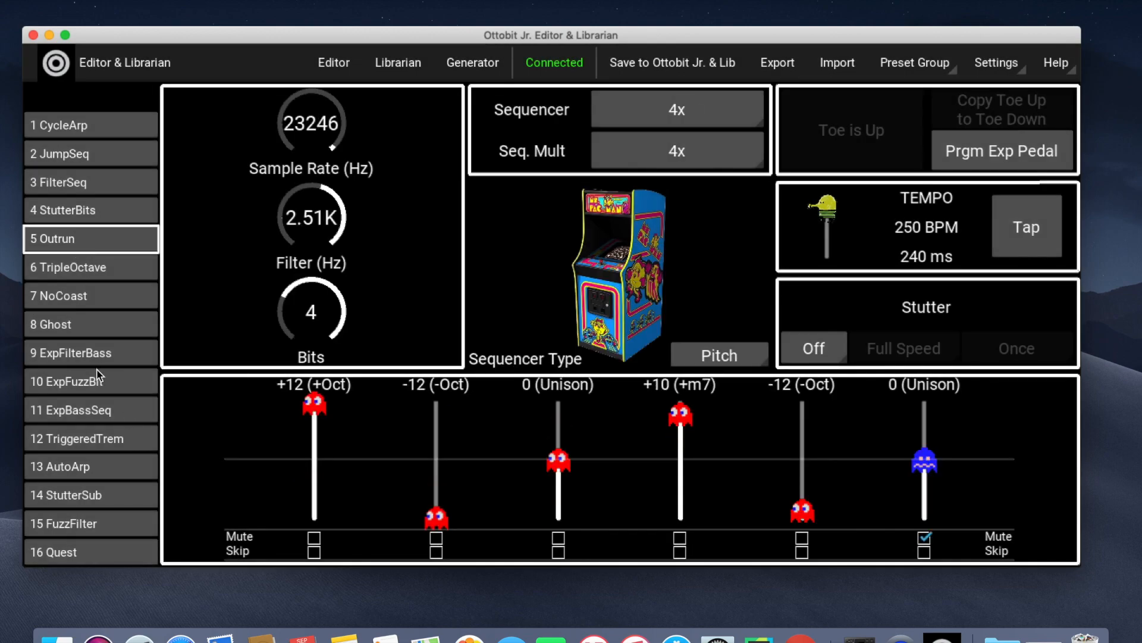
click(89, 381)
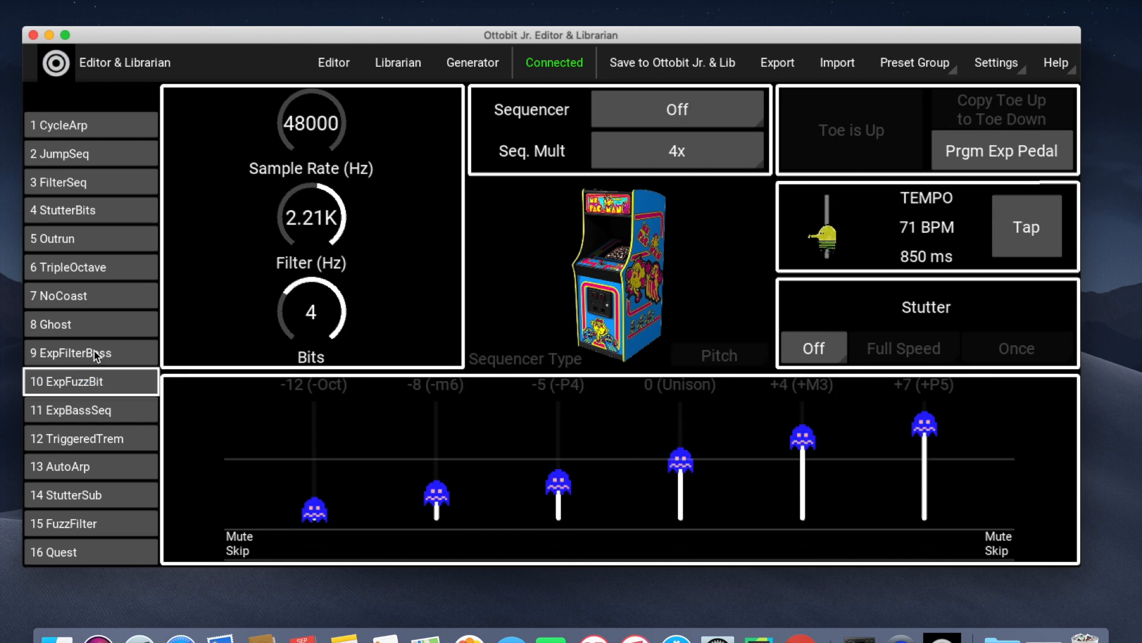
mouse_move(93, 127)
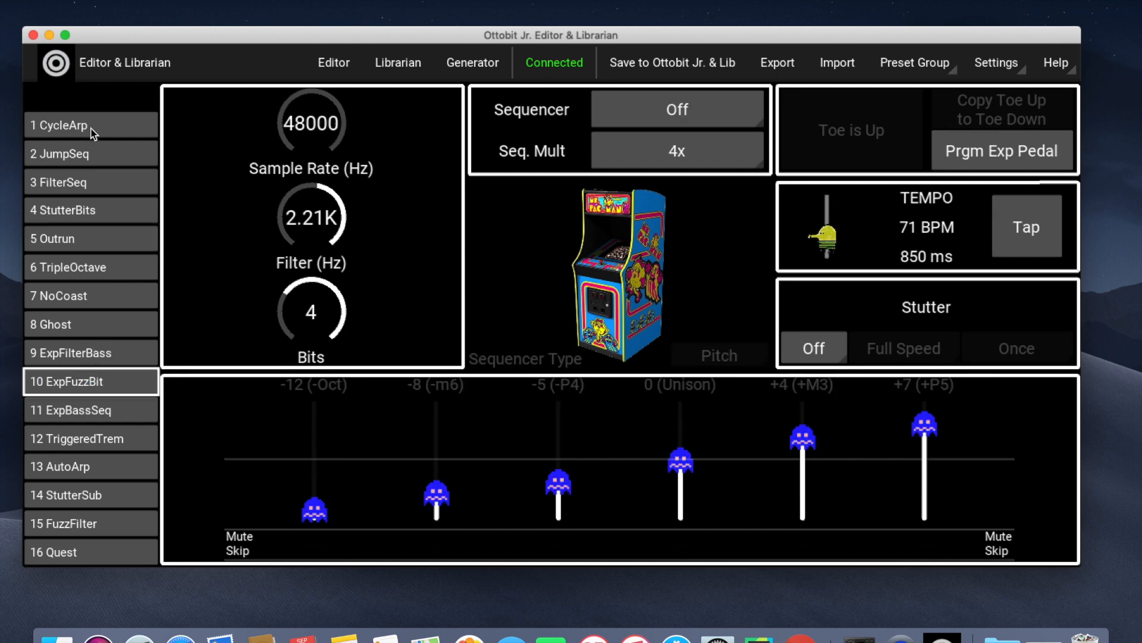
click(89, 125)
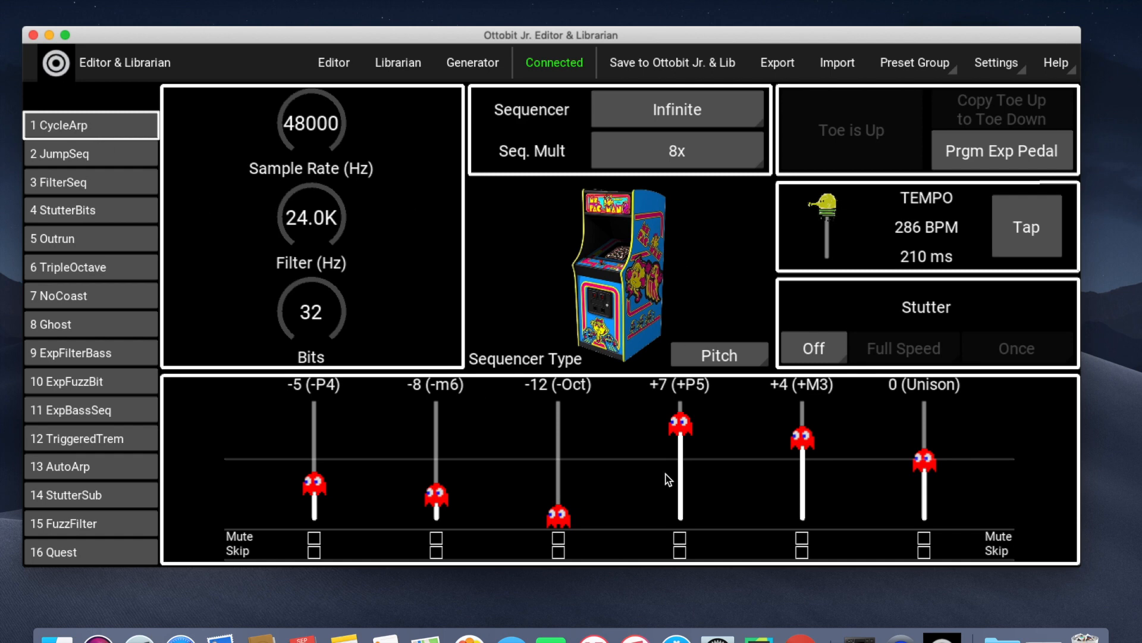
mouse_move(1040, 420)
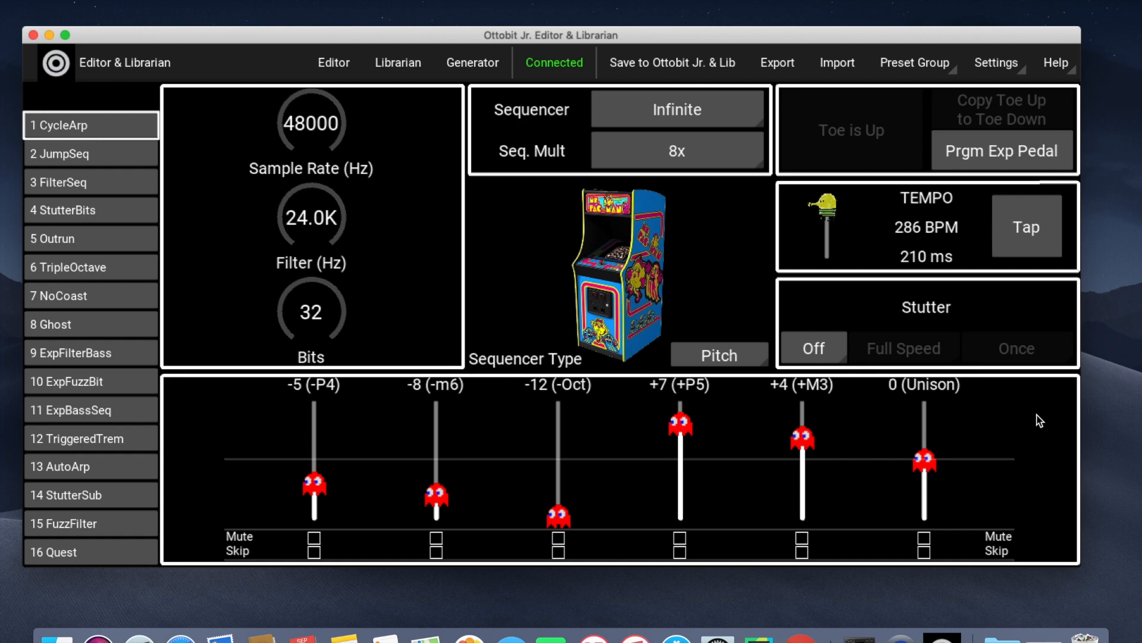
mouse_move(671, 333)
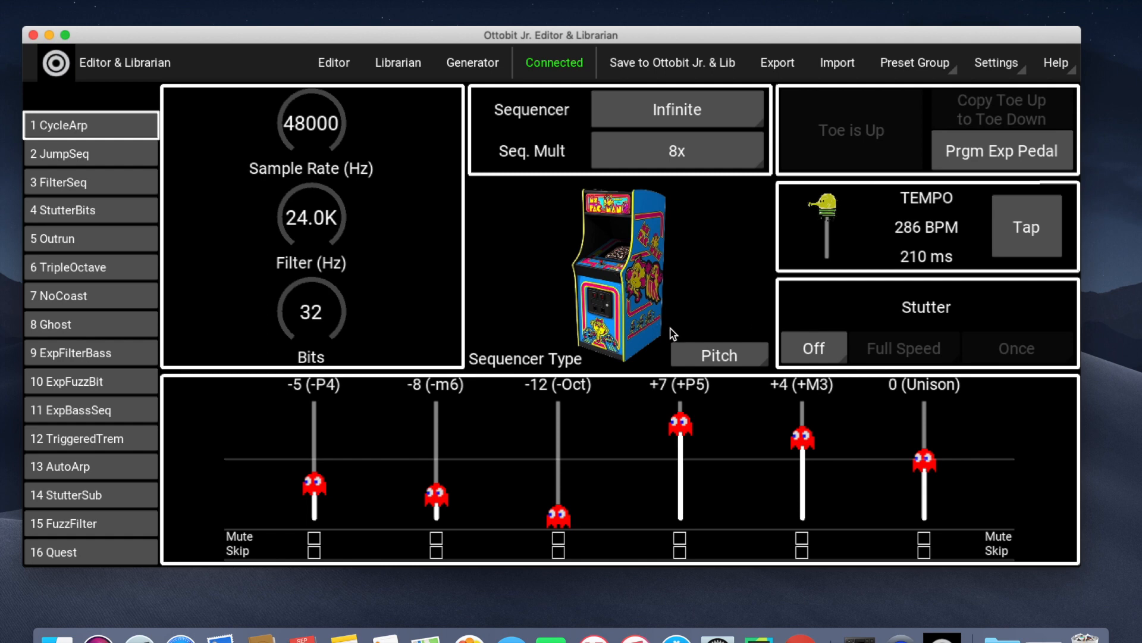
Step: Switch CycleArp's sequencer type from Pitch to Sample Rate
click(718, 357)
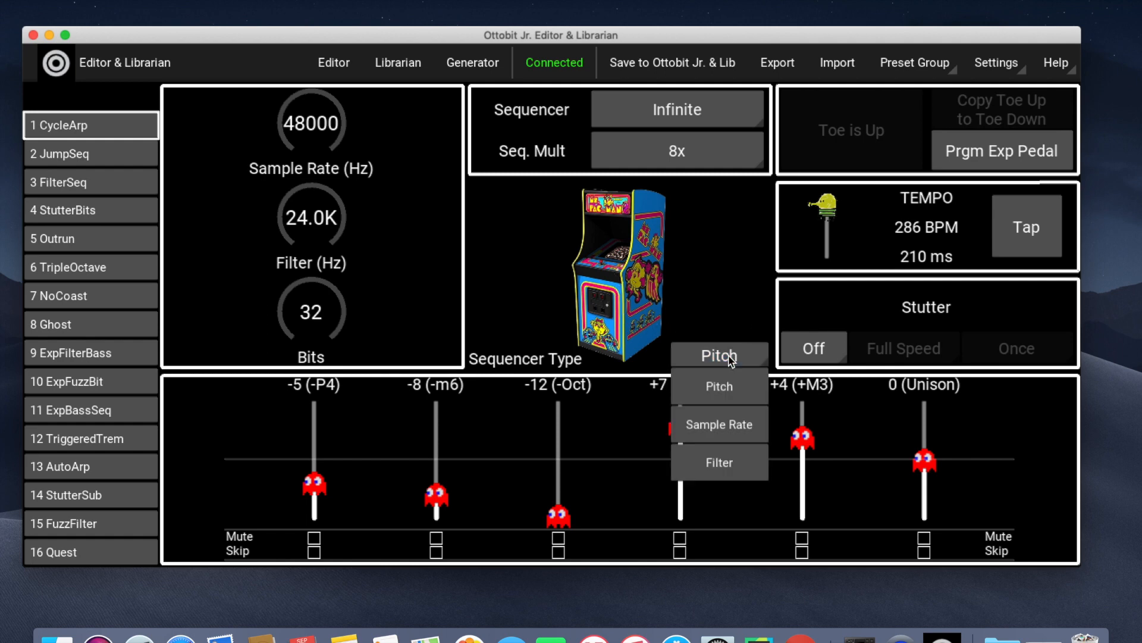
click(717, 461)
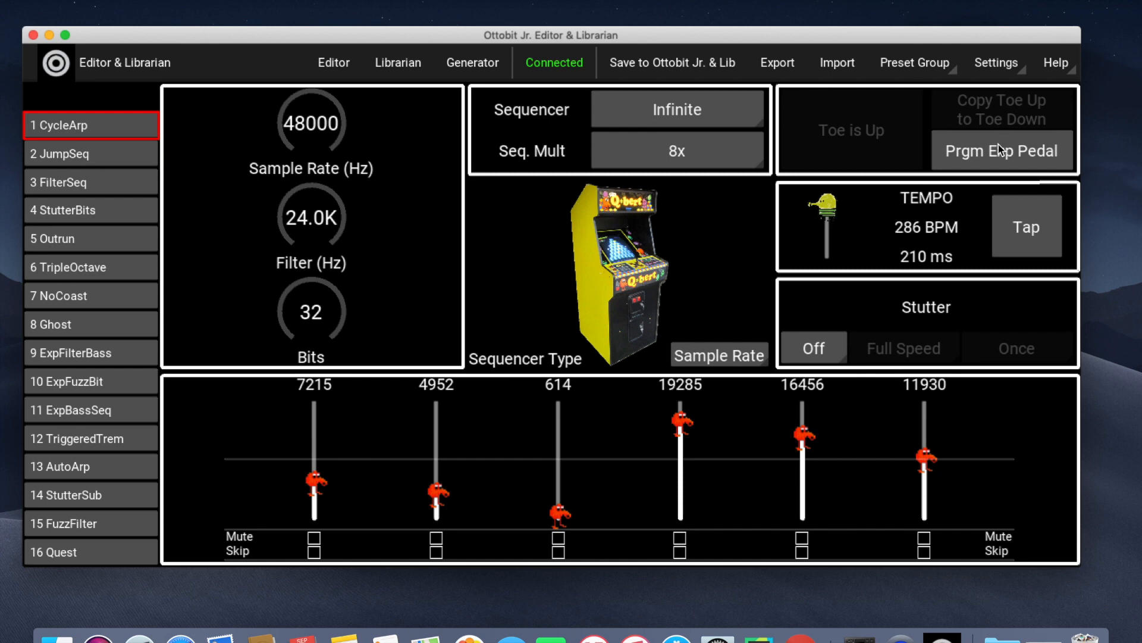
click(1002, 151)
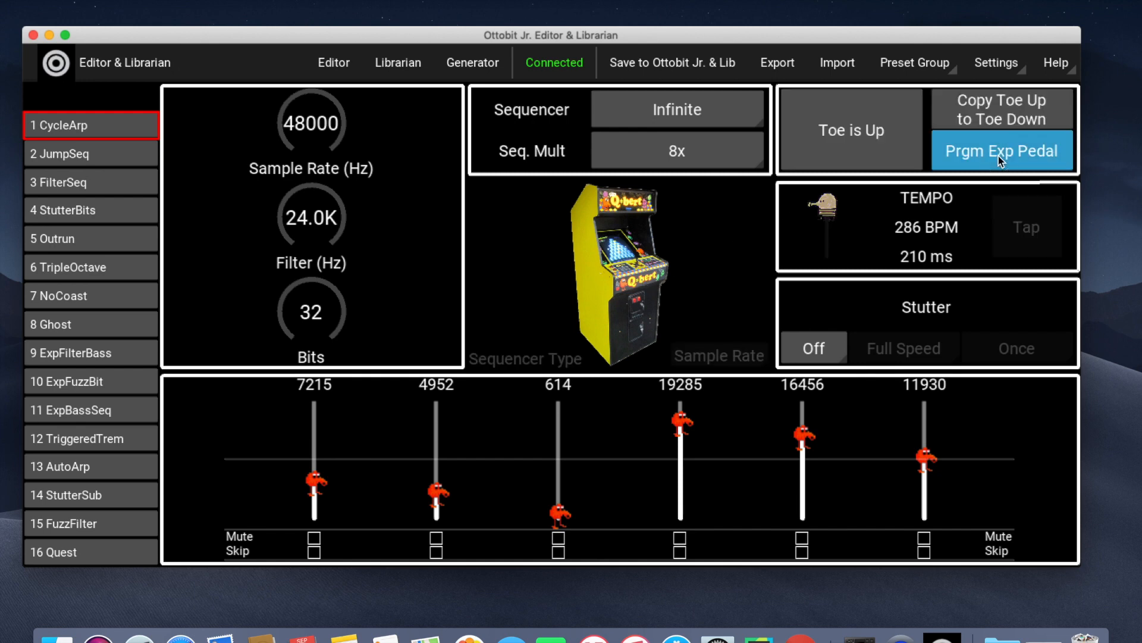
mouse_move(855, 142)
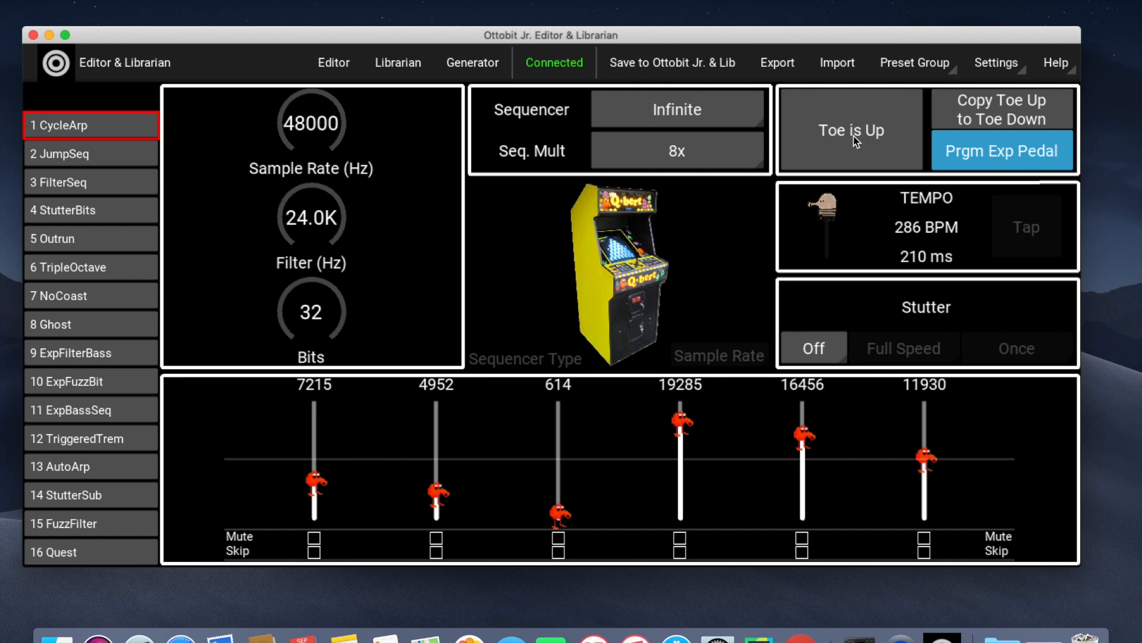
click(851, 130)
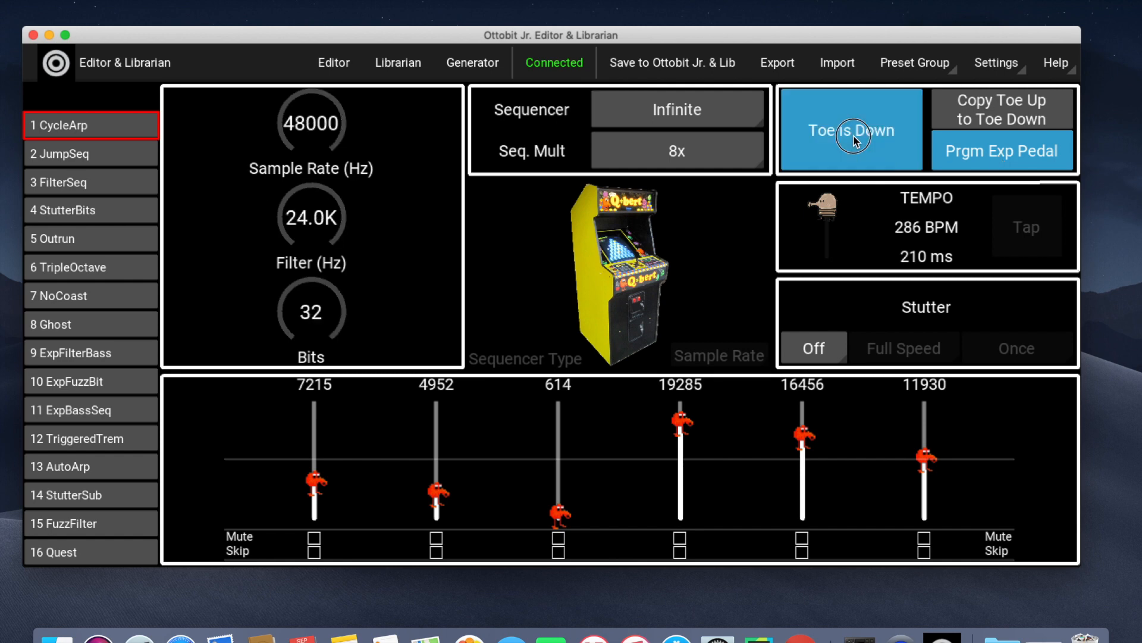
click(850, 131)
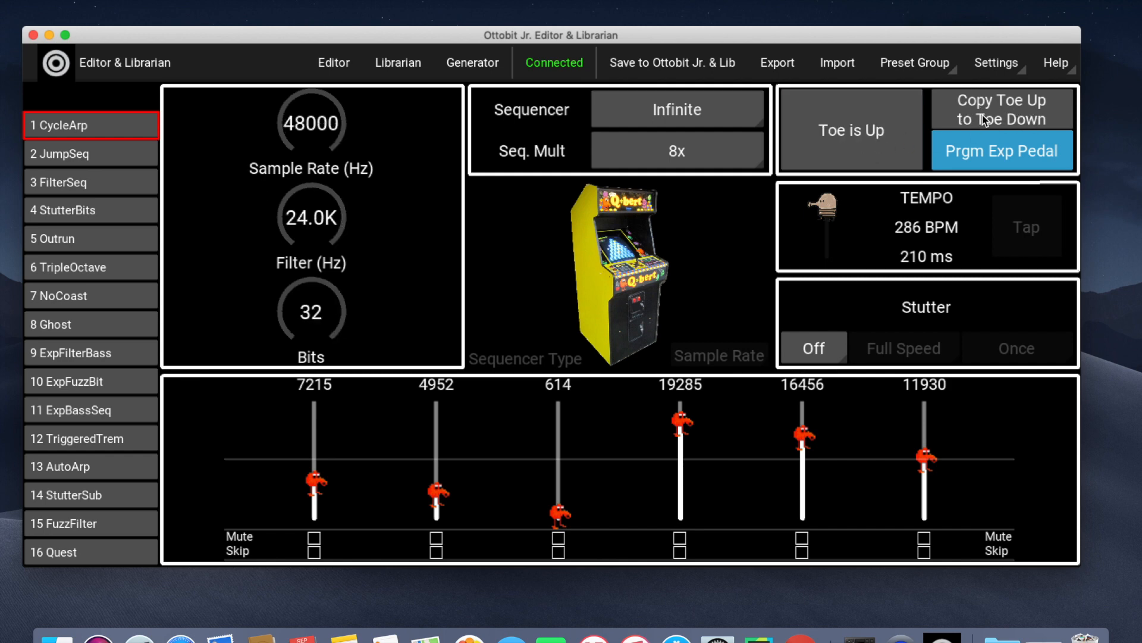
mouse_move(1049, 119)
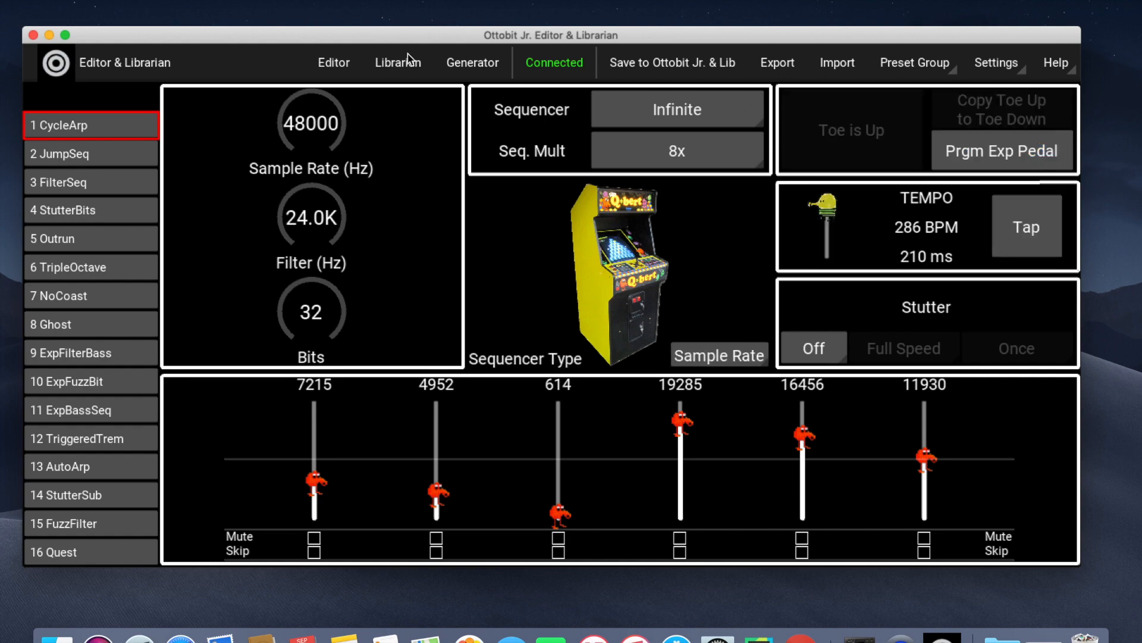
Step: Drag Hypnotic Buzz from the library into preset slot 2, replacing JumpSeq
click(397, 63)
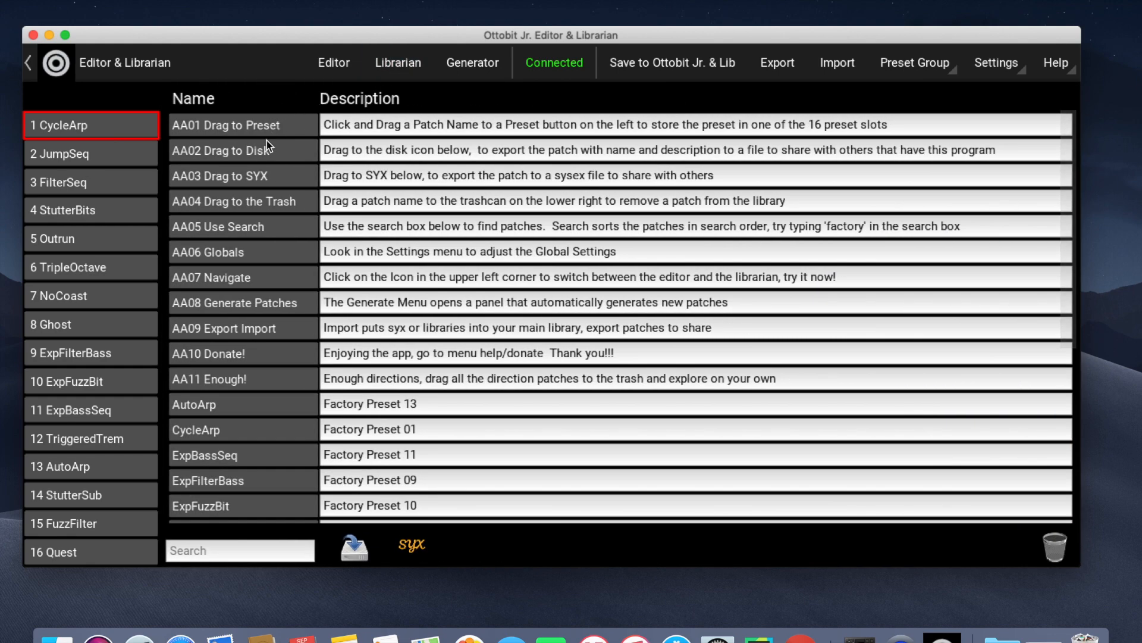
mouse_move(283, 293)
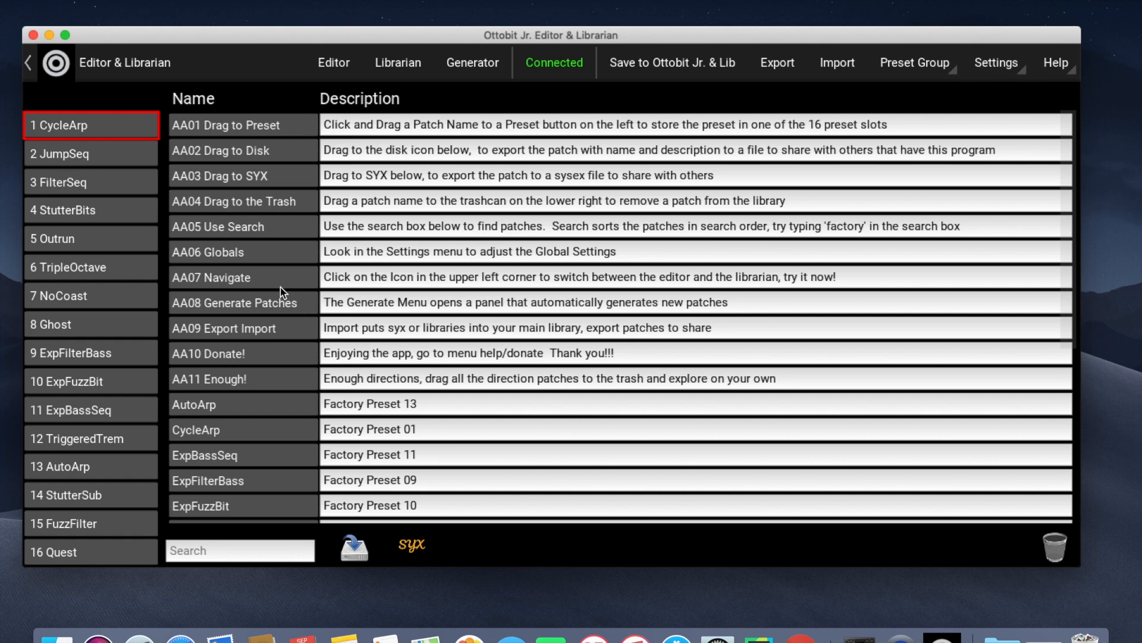
scroll(down, 3)
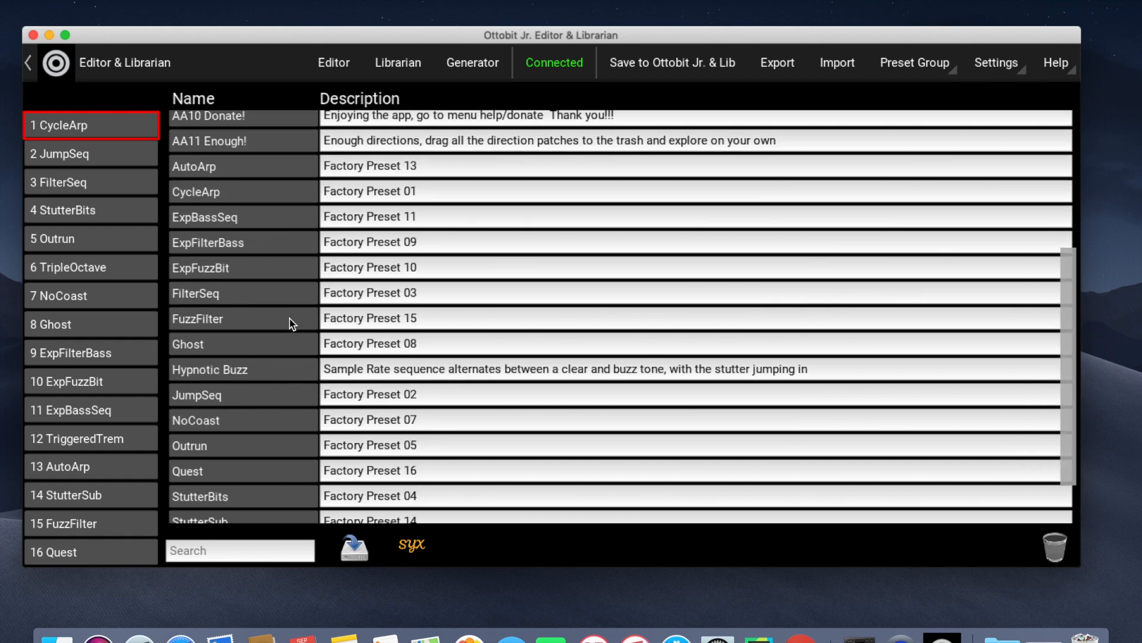
mouse_move(242, 376)
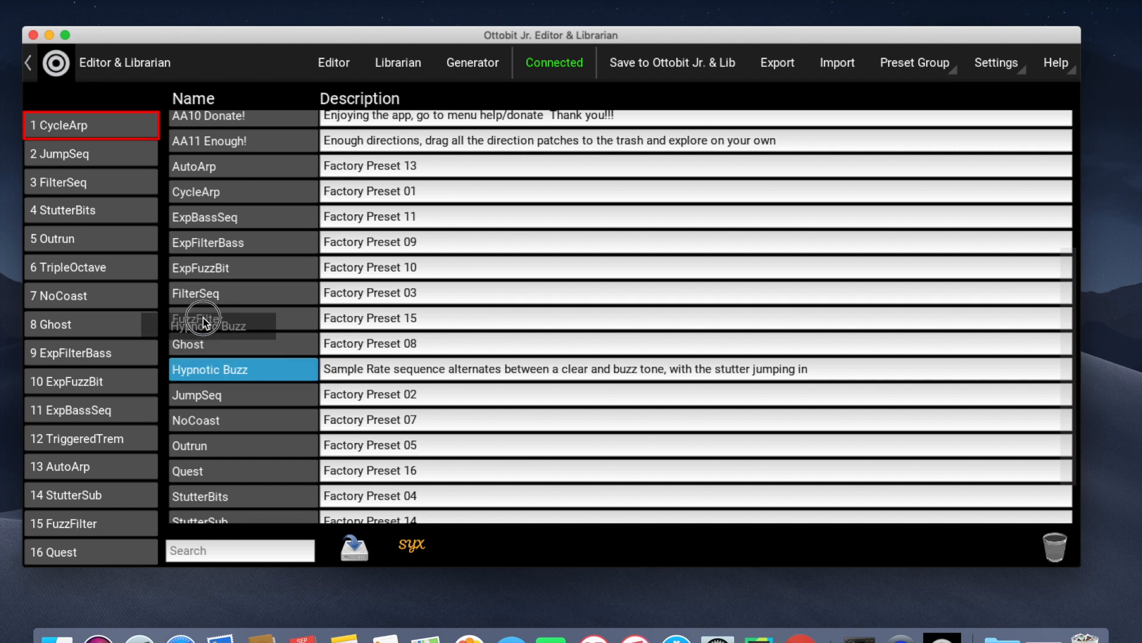
drag(203, 320, 166, 207)
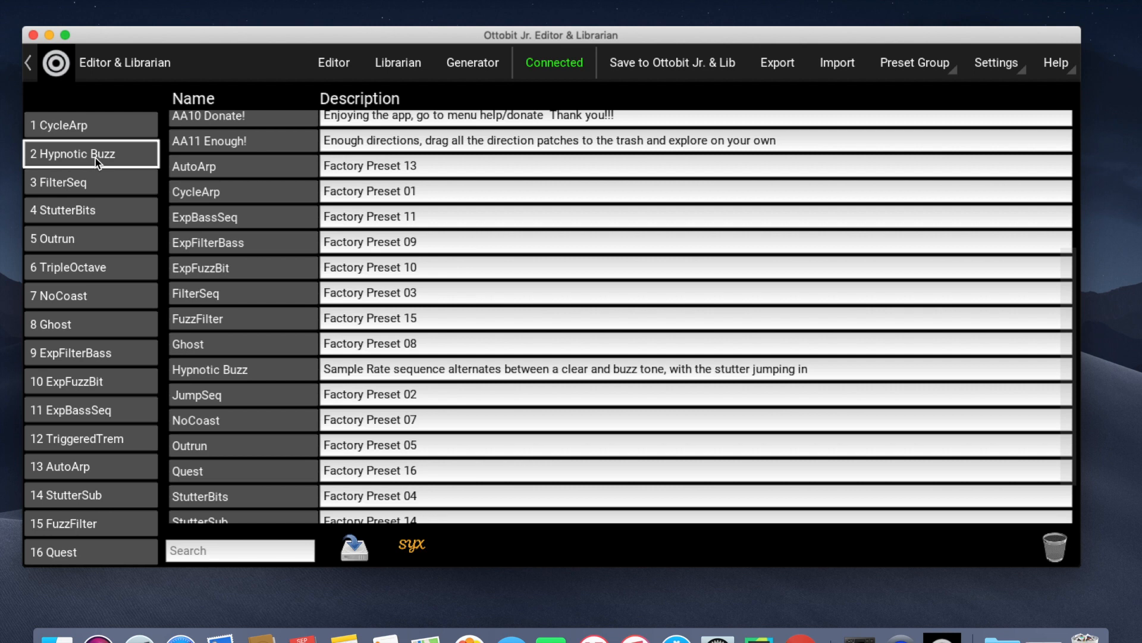
mouse_move(475, 65)
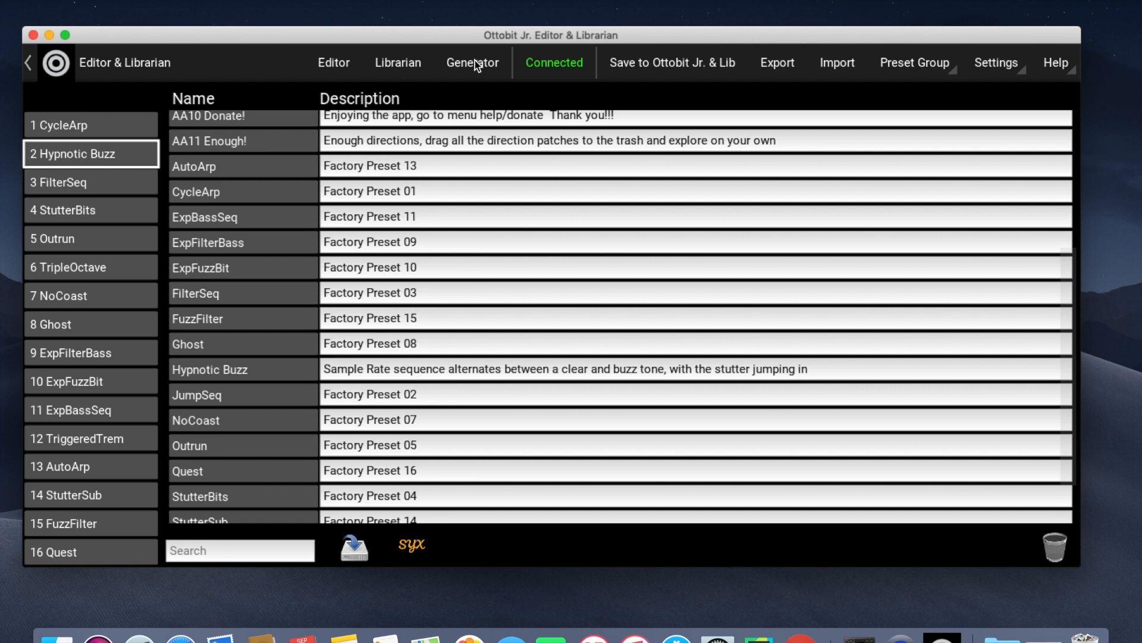
Step: Set the patch generator to Random mode with a 3-second transition time
click(472, 63)
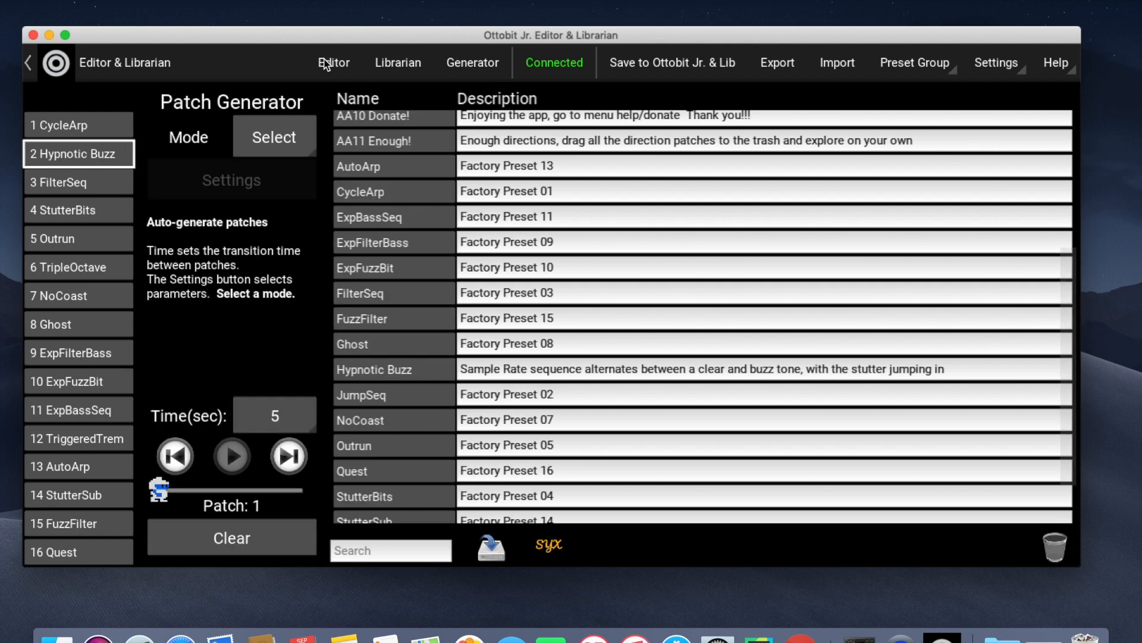
mouse_move(332, 66)
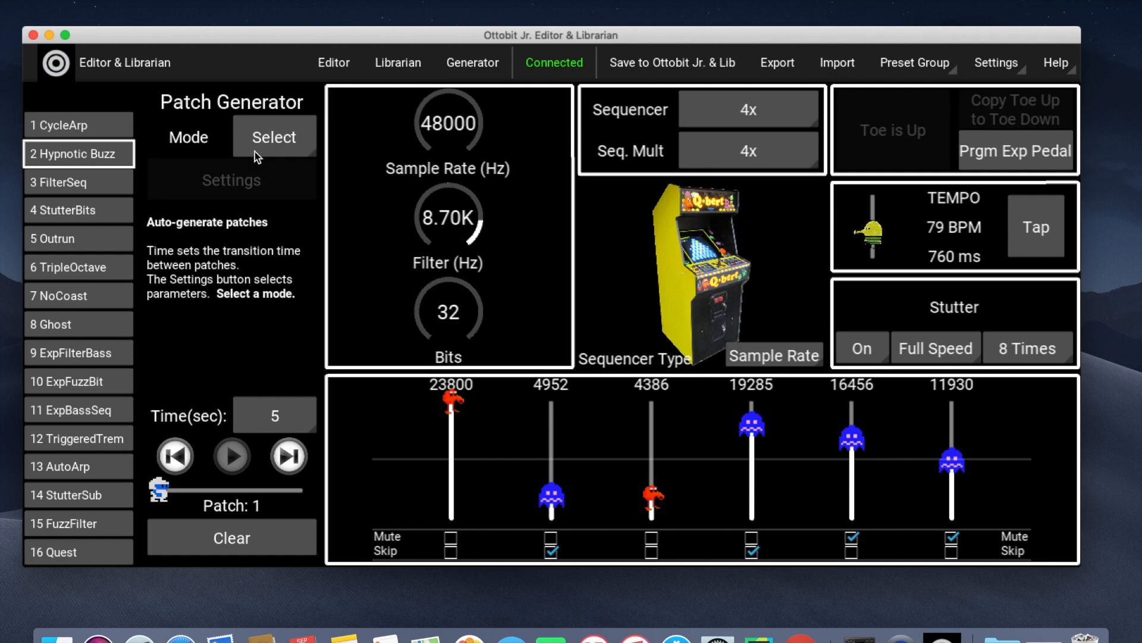
click(274, 136)
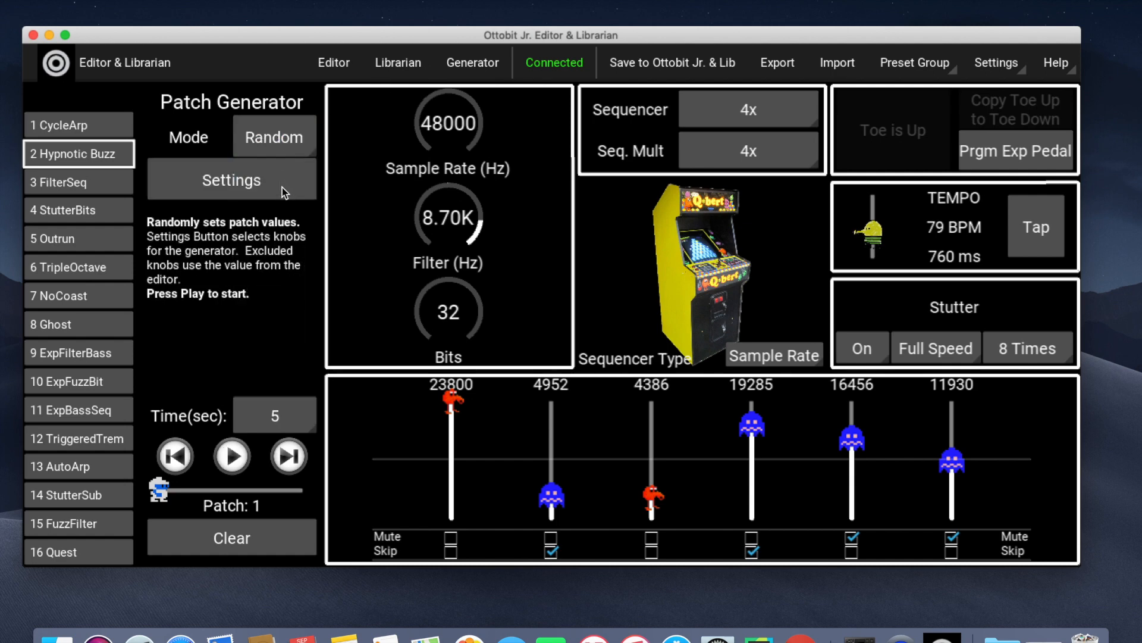
click(275, 416)
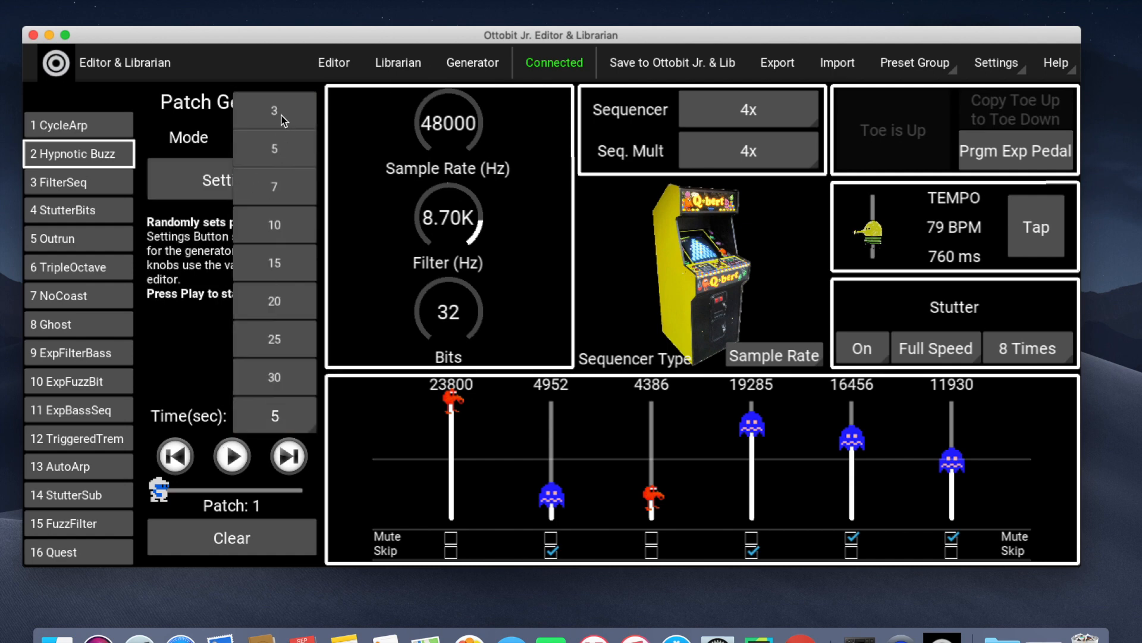
click(274, 109)
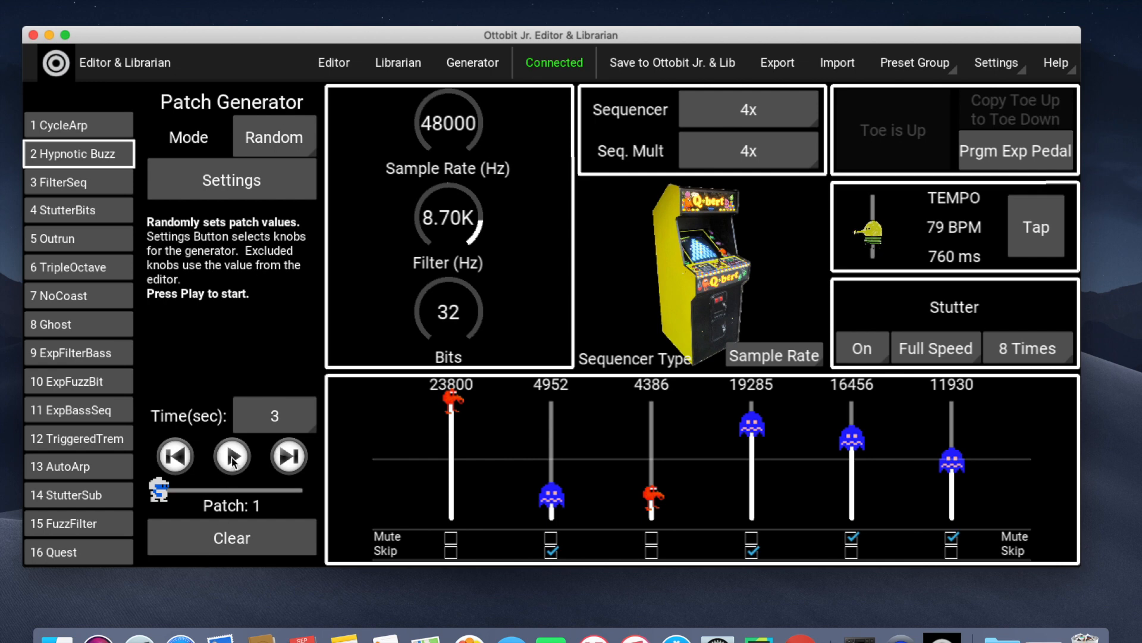
Step: Start the generator cycling through random patches, reaching patch 5
click(232, 457)
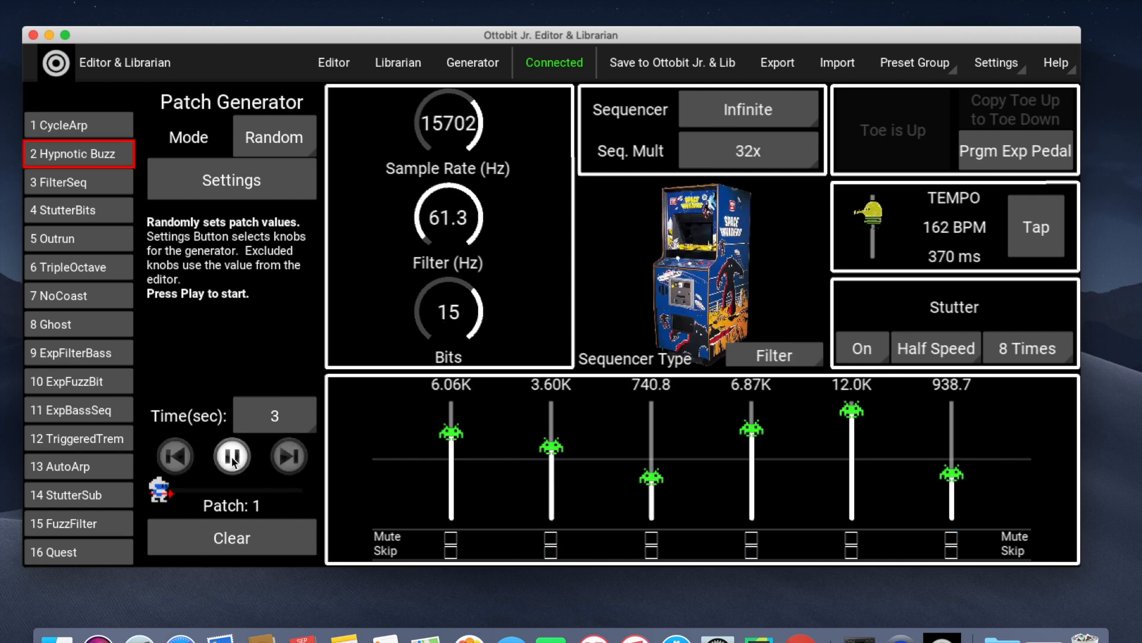
click(288, 457)
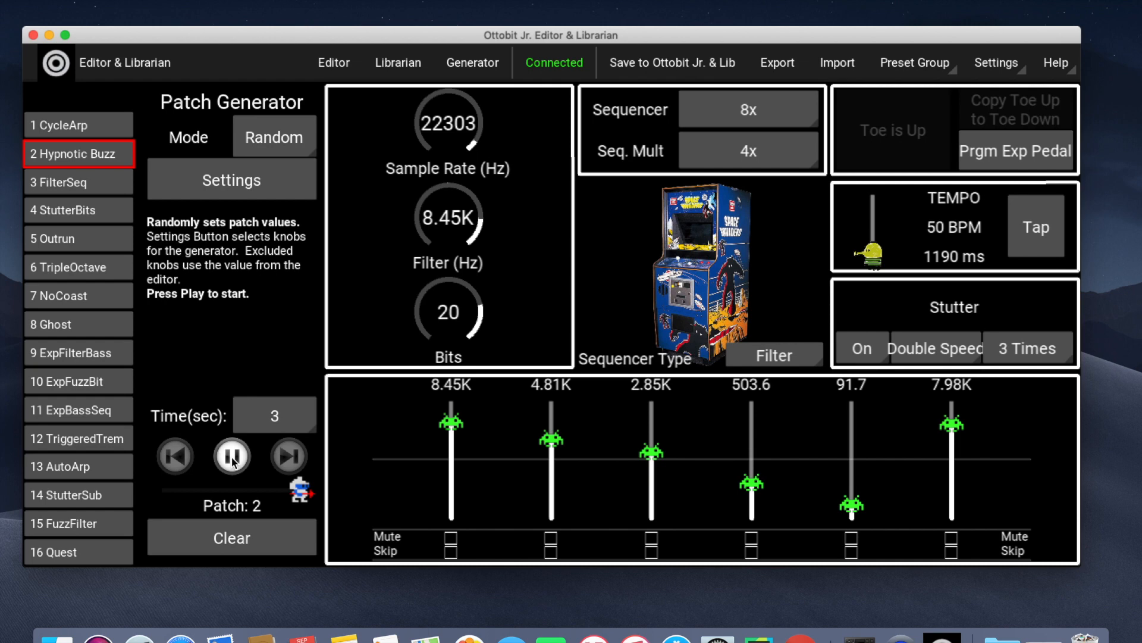
click(288, 457)
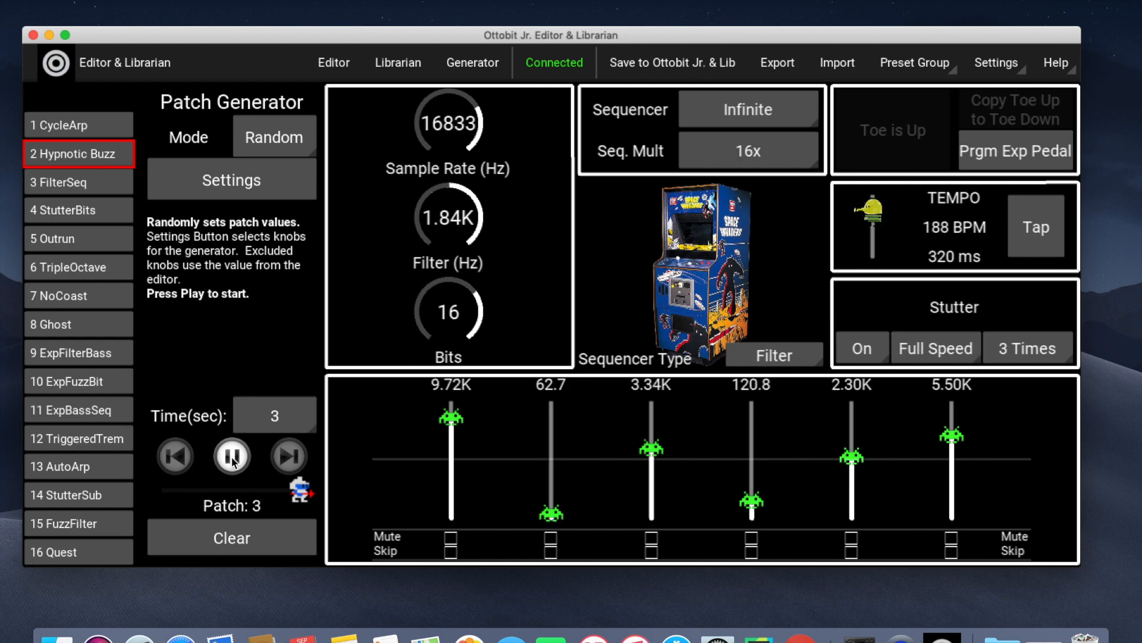
click(288, 457)
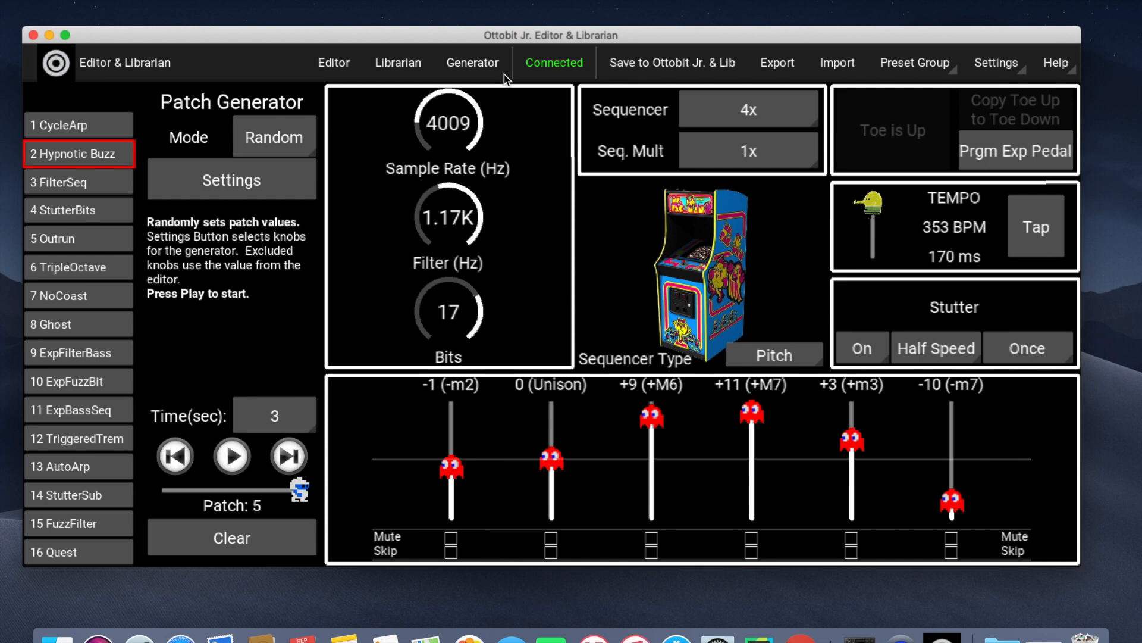
mouse_move(658, 66)
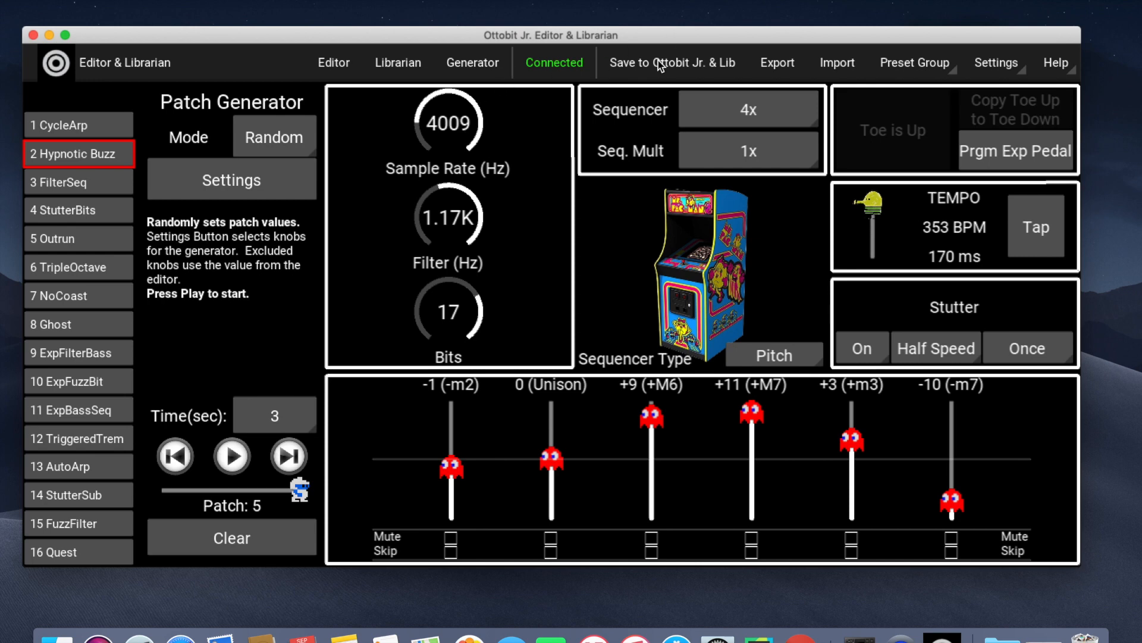
mouse_move(686, 67)
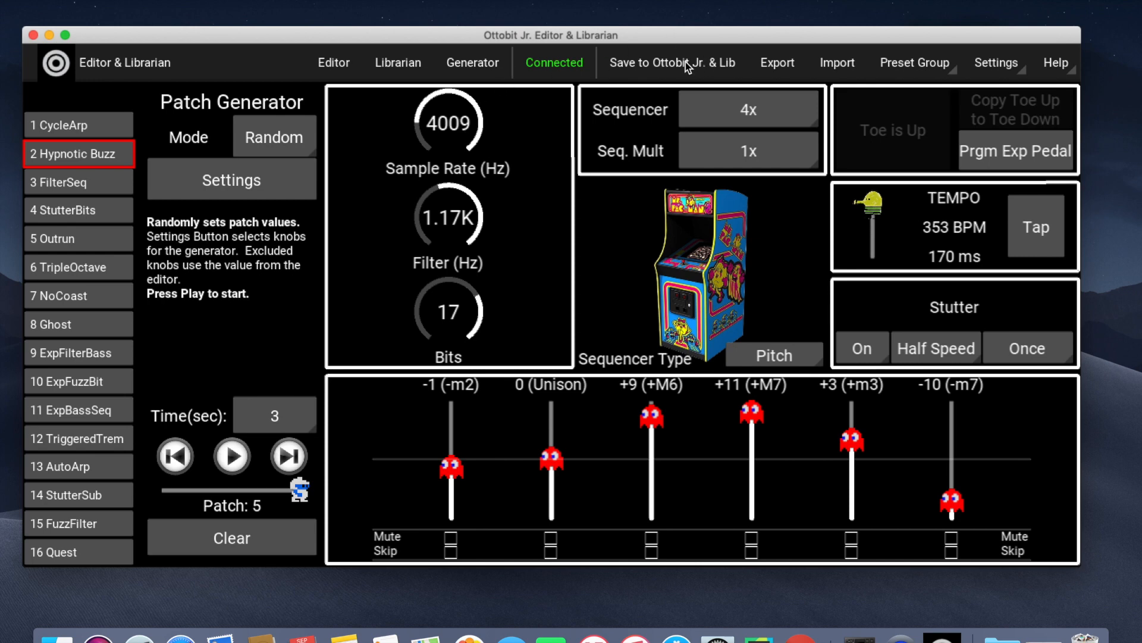
Step: Name the generated patch 'test' with the description 'this is just junk'
click(670, 63)
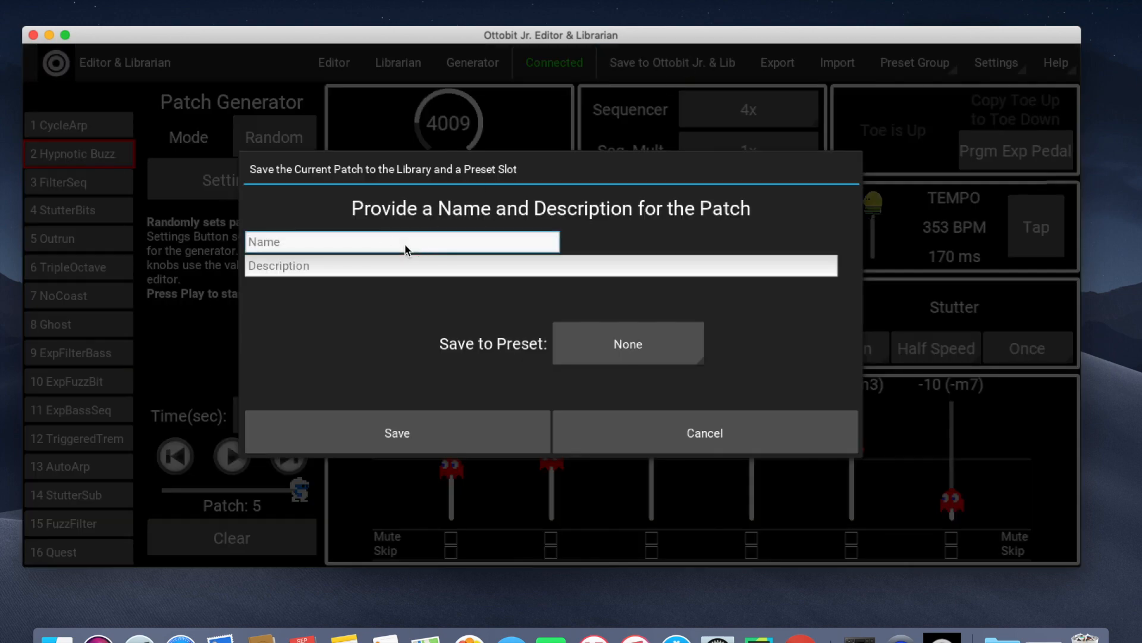
text(test)
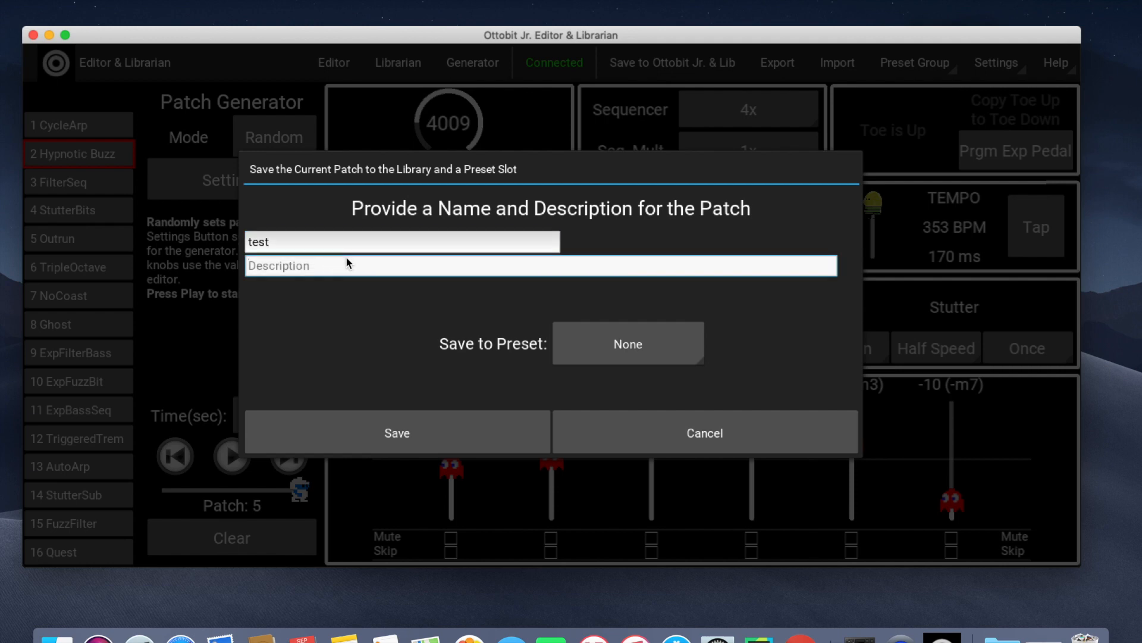
text(this is just k)
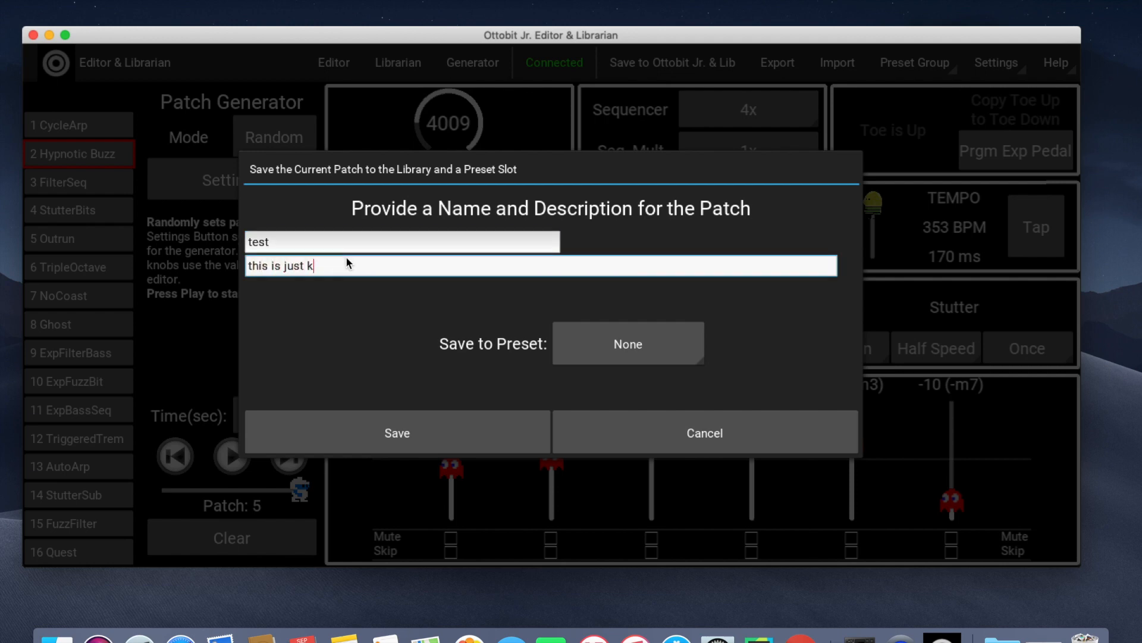
text(jun)
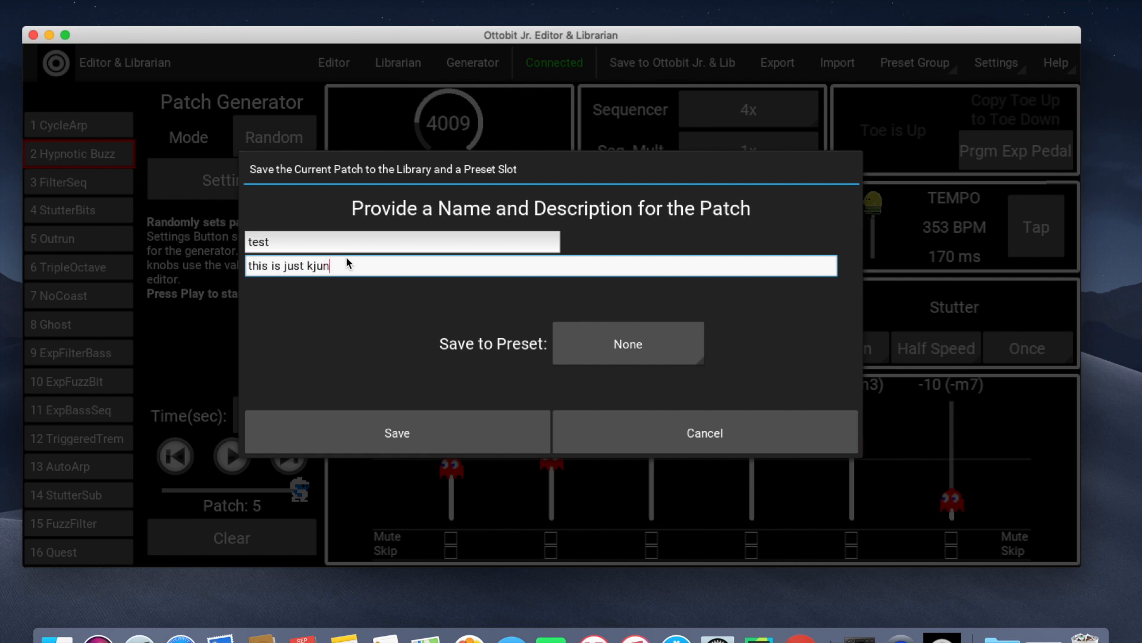
text(k)
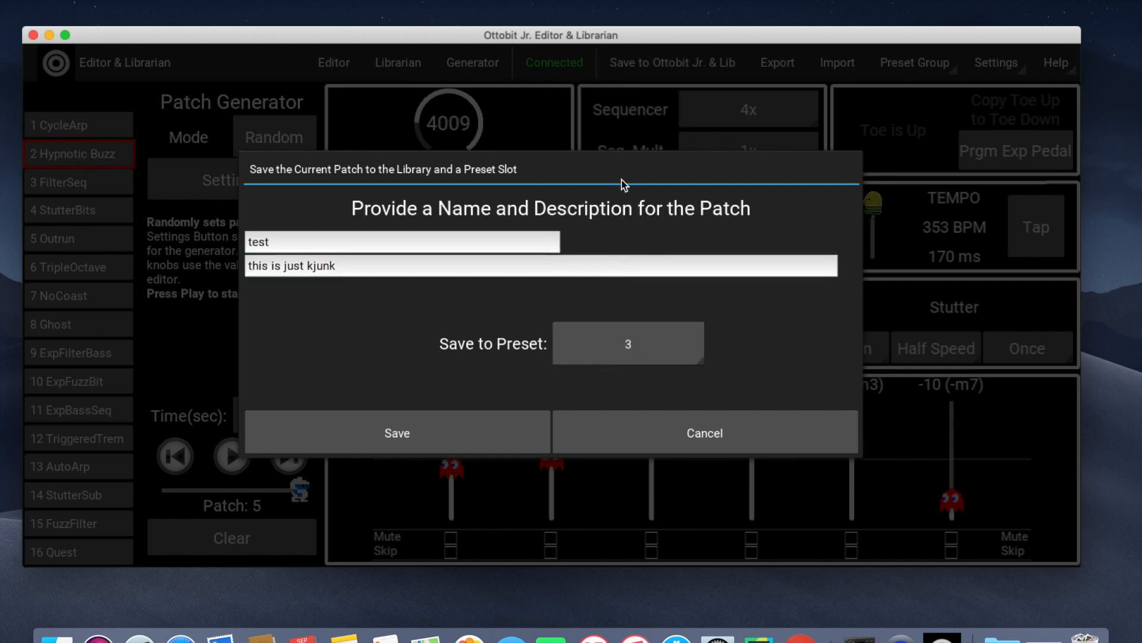
mouse_move(667, 353)
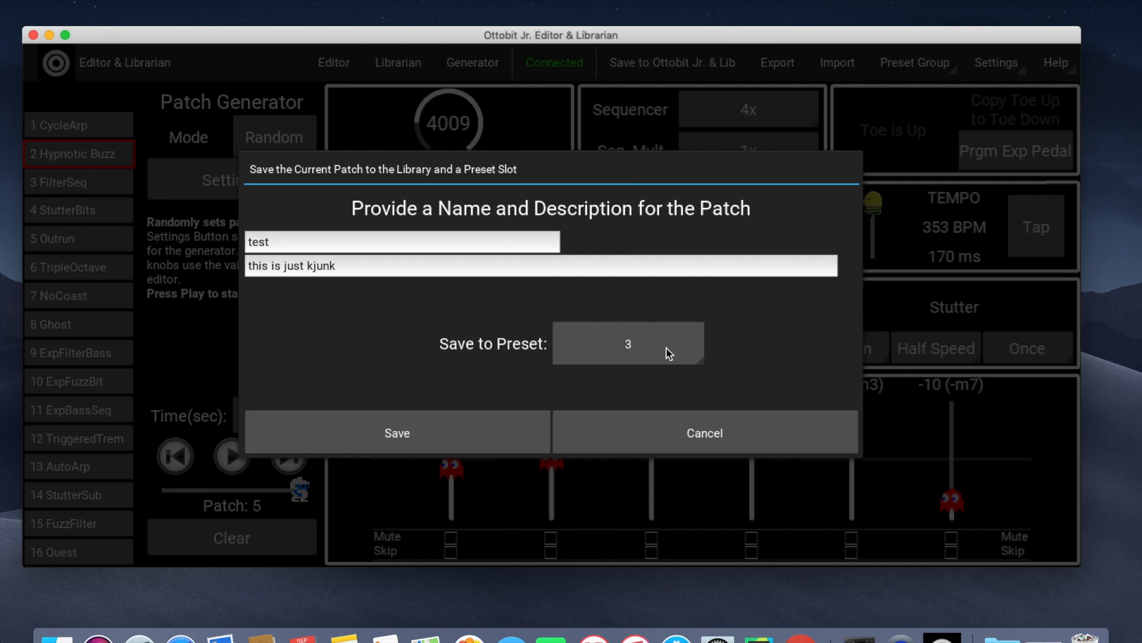
Step: Keep preset slot 3 as the destination and save the test patch there
click(627, 343)
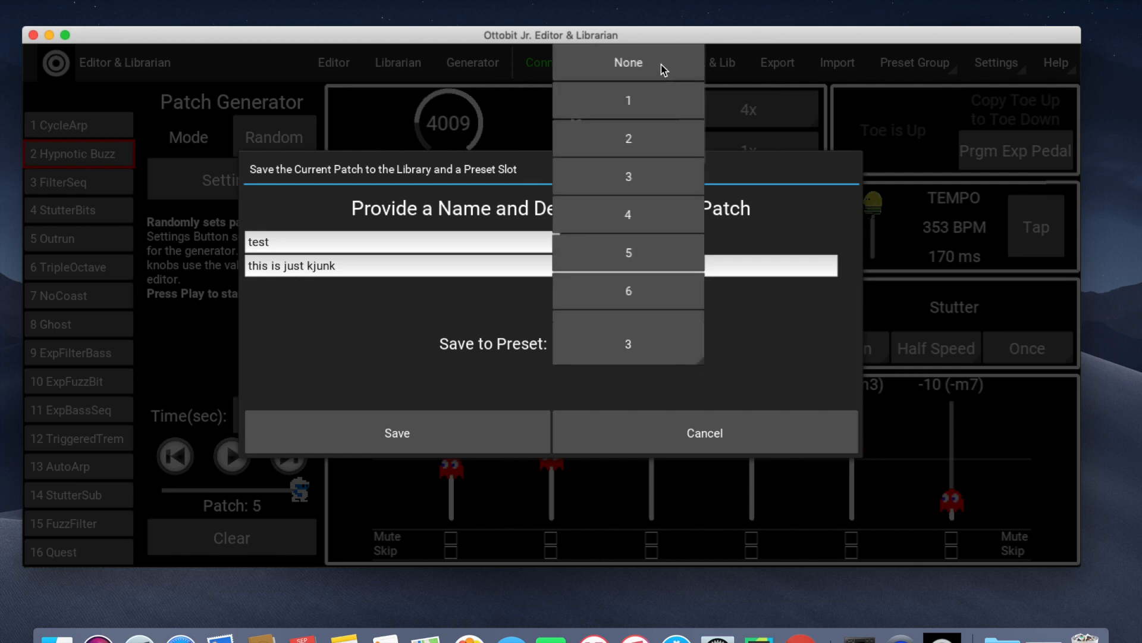
mouse_move(644, 294)
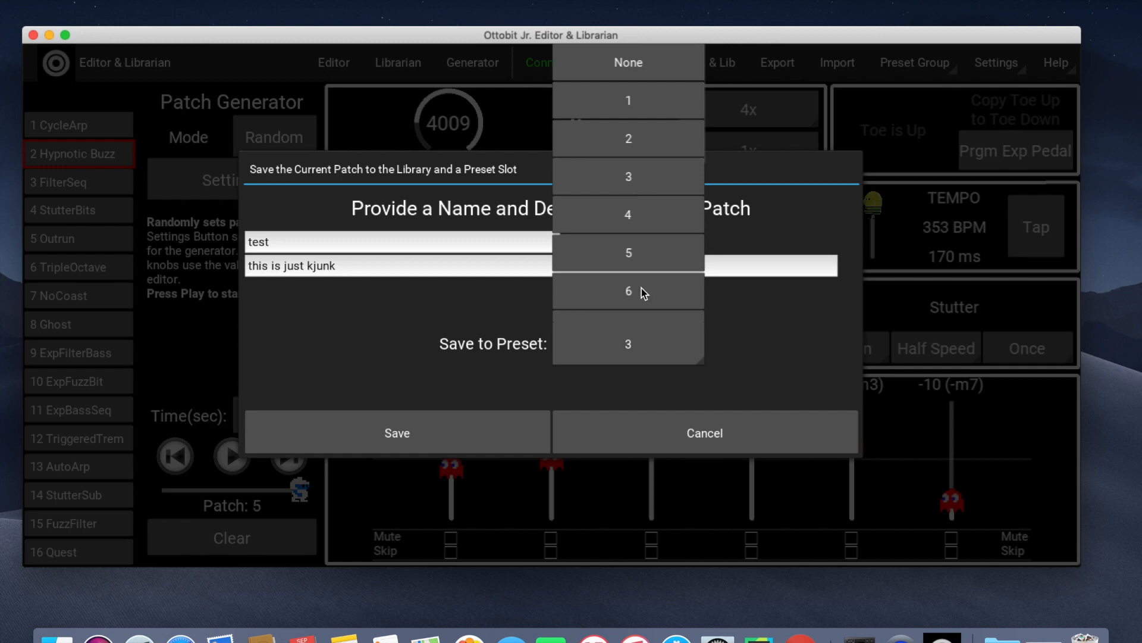
scroll(down, 3)
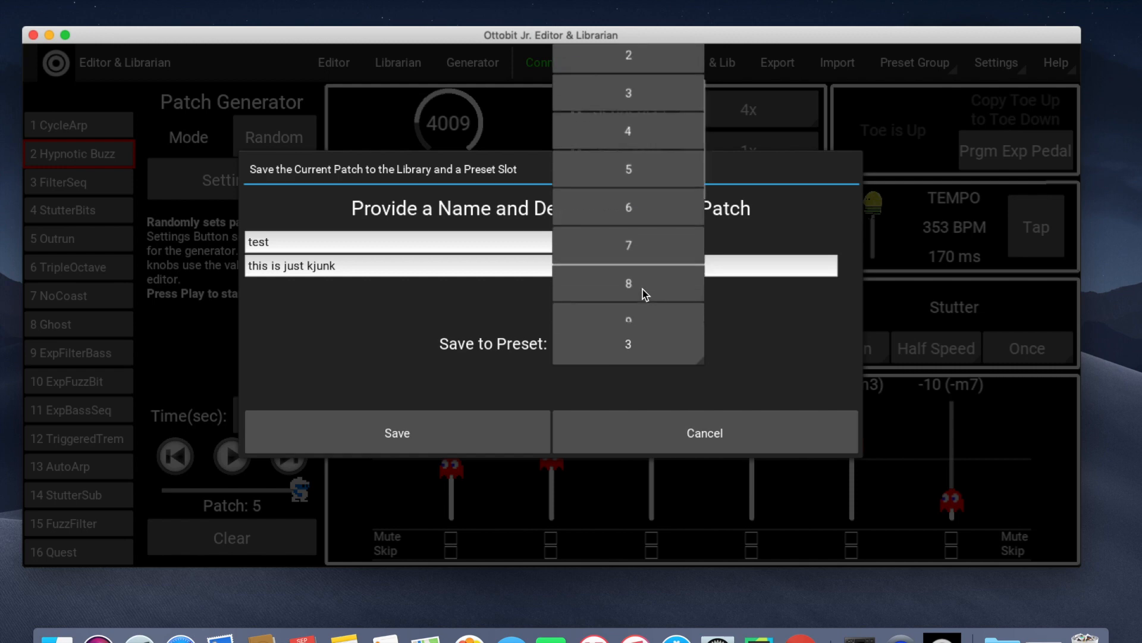
click(627, 343)
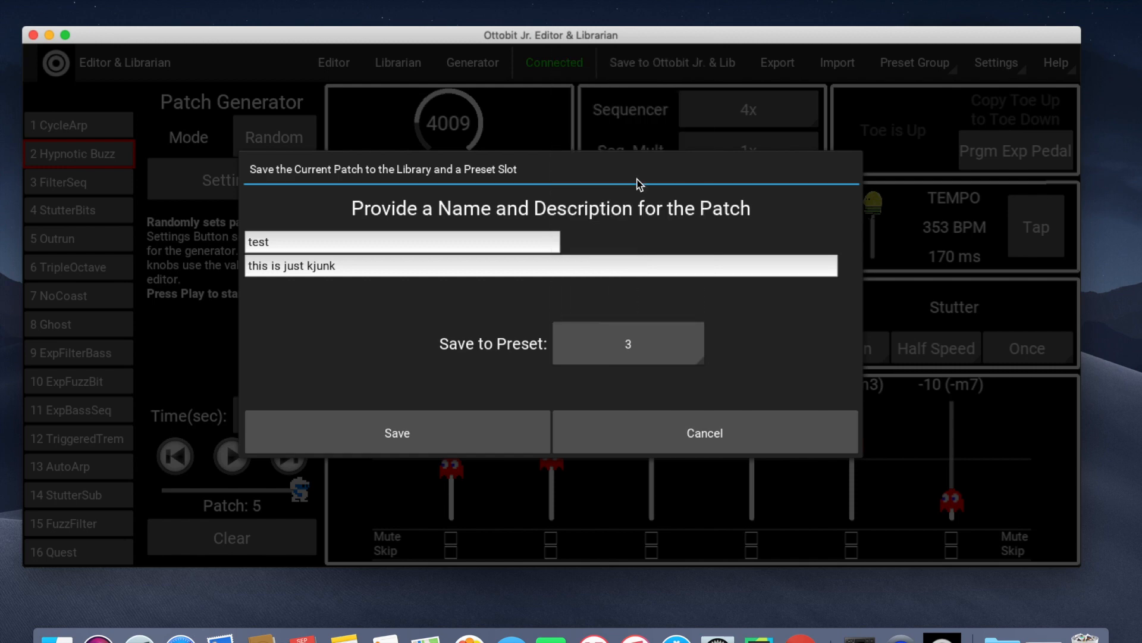
click(396, 433)
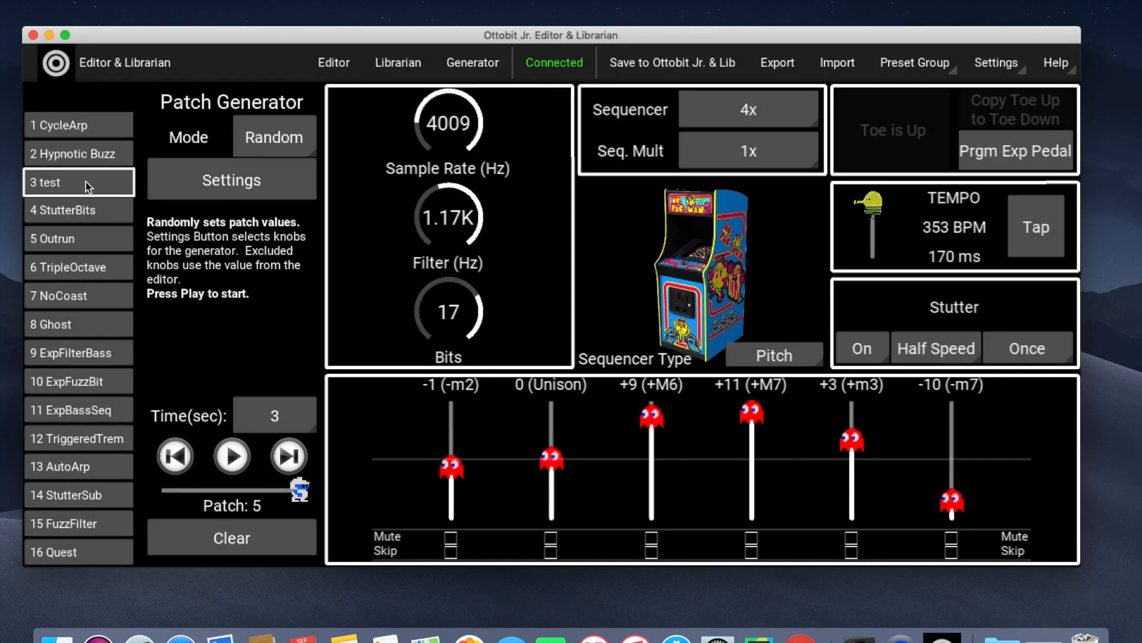
Step: Show the library list, where the new test patch now appears
click(398, 63)
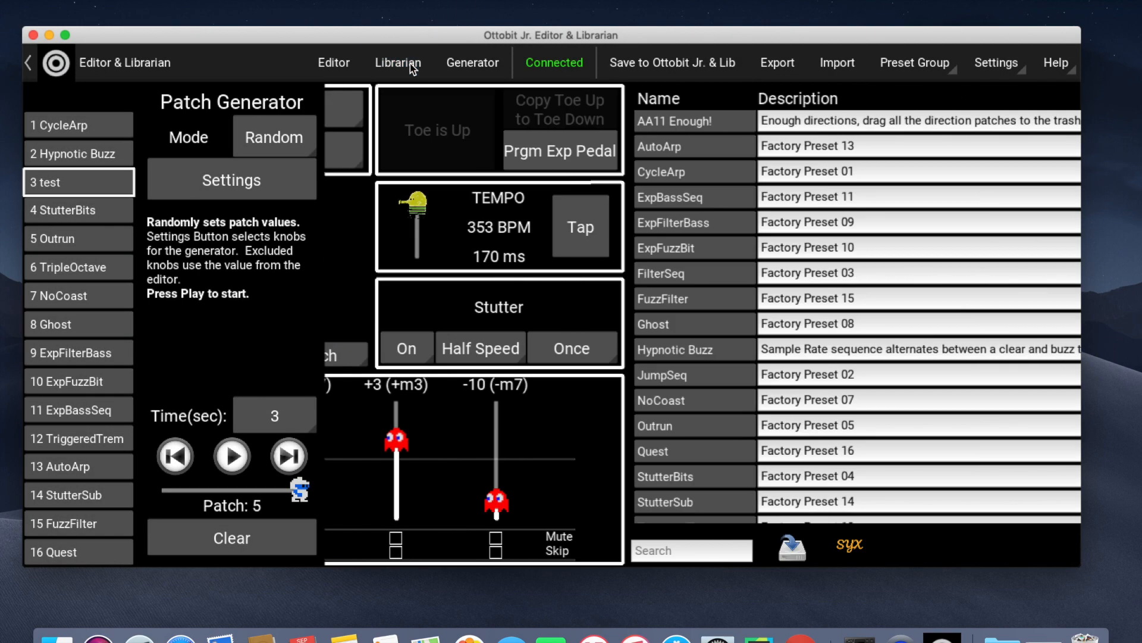
click(398, 63)
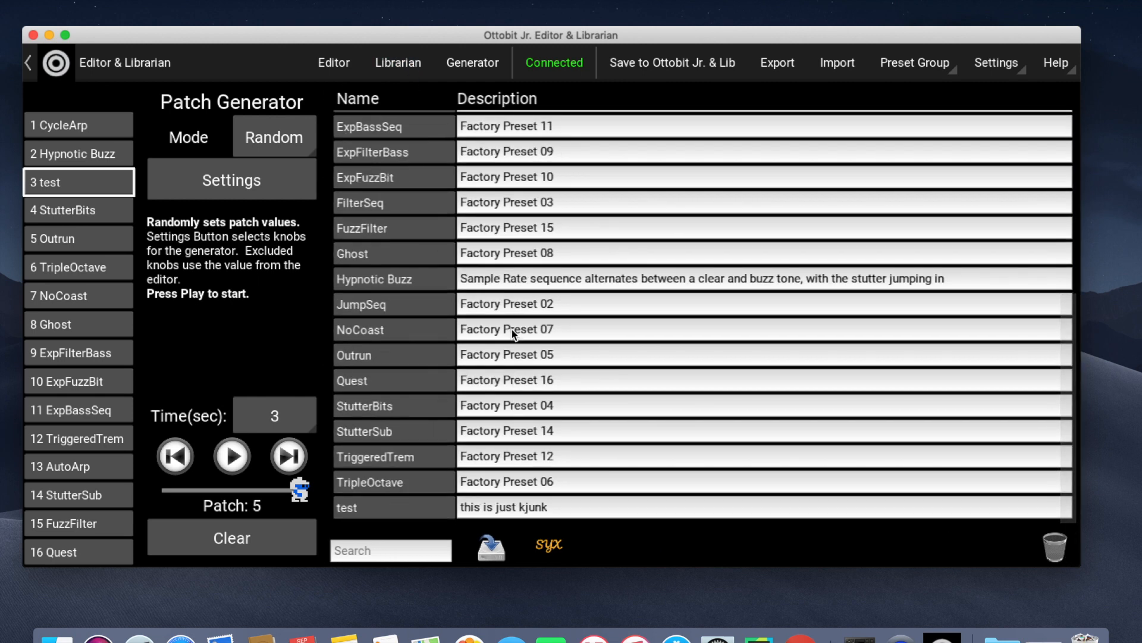
mouse_move(372, 512)
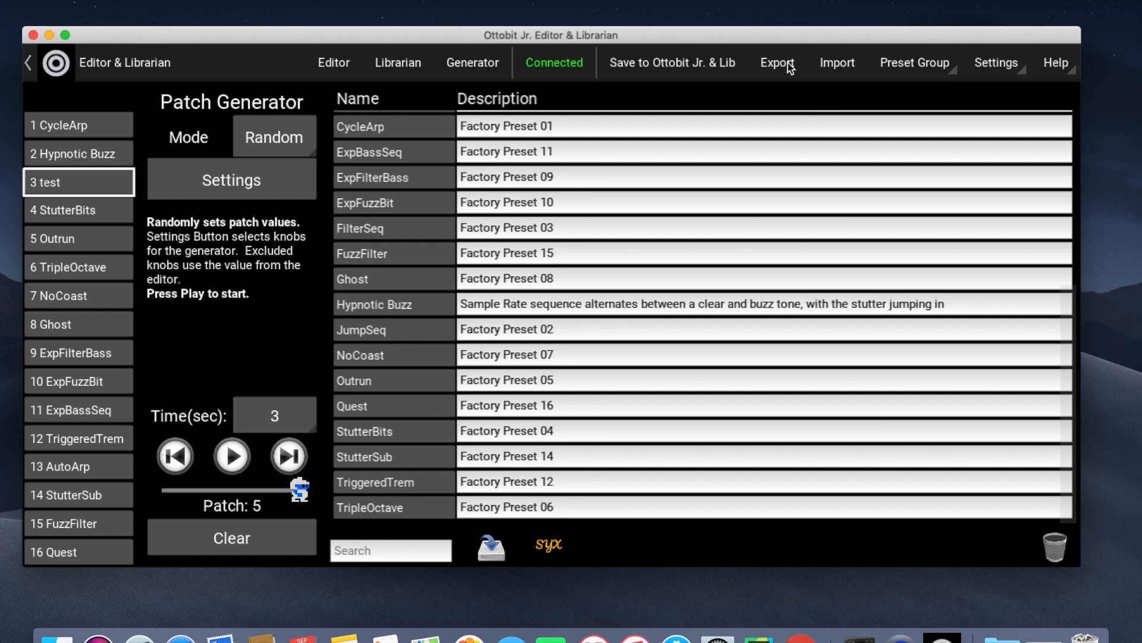
Step: In Multiple Patch Export, tick Hypnotic Buzz and JumpSeq, then mark all 29 patches
click(774, 63)
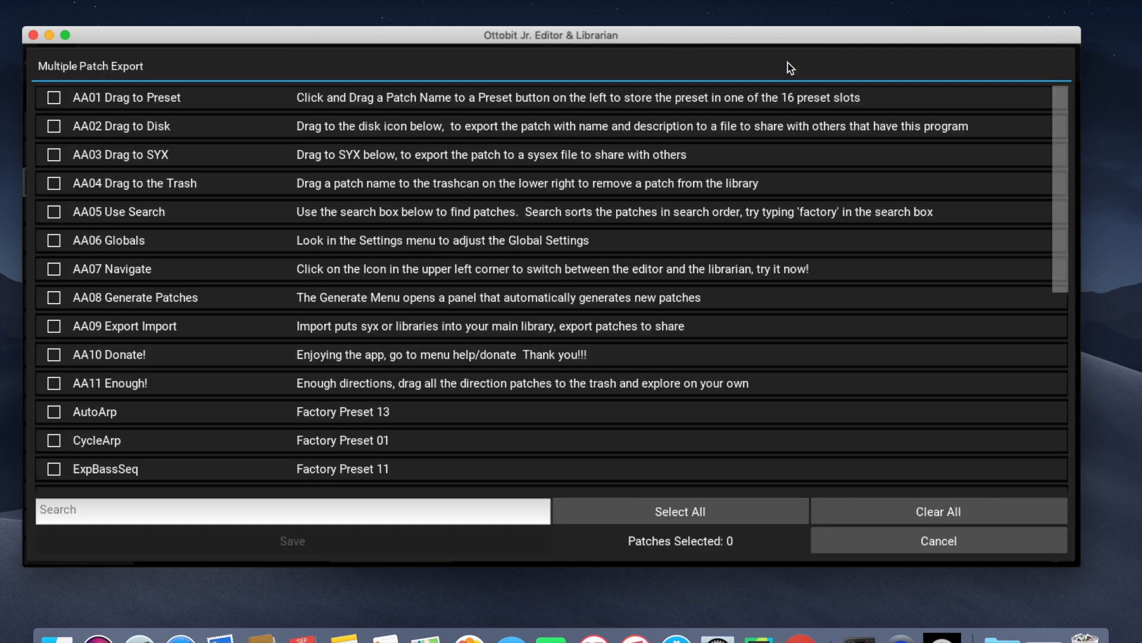
scroll(down, 3)
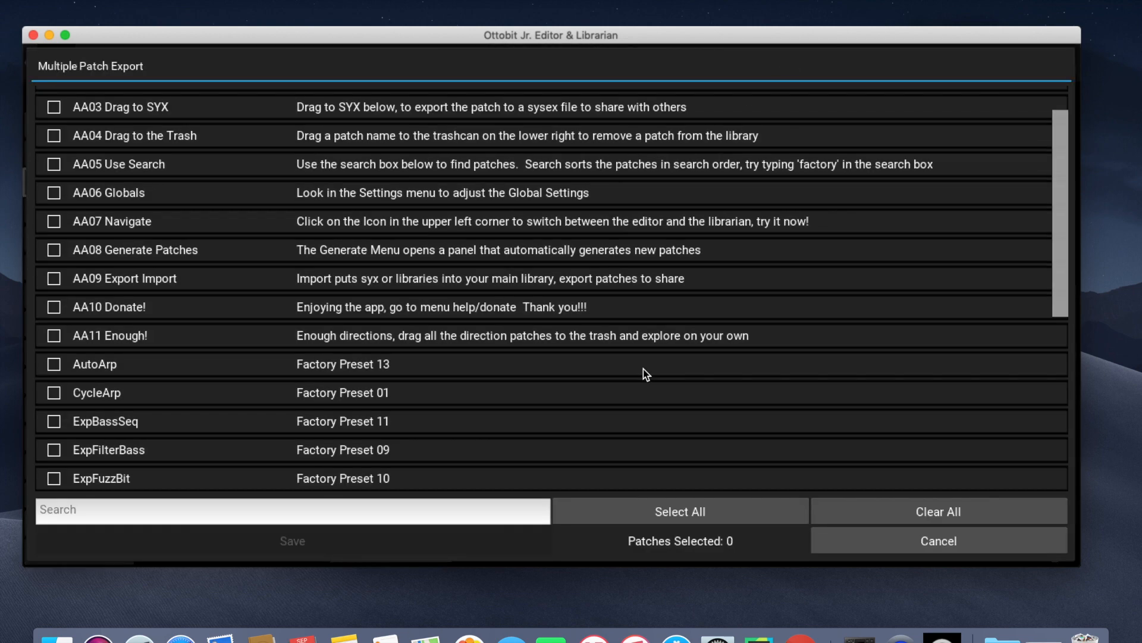
scroll(down, 3)
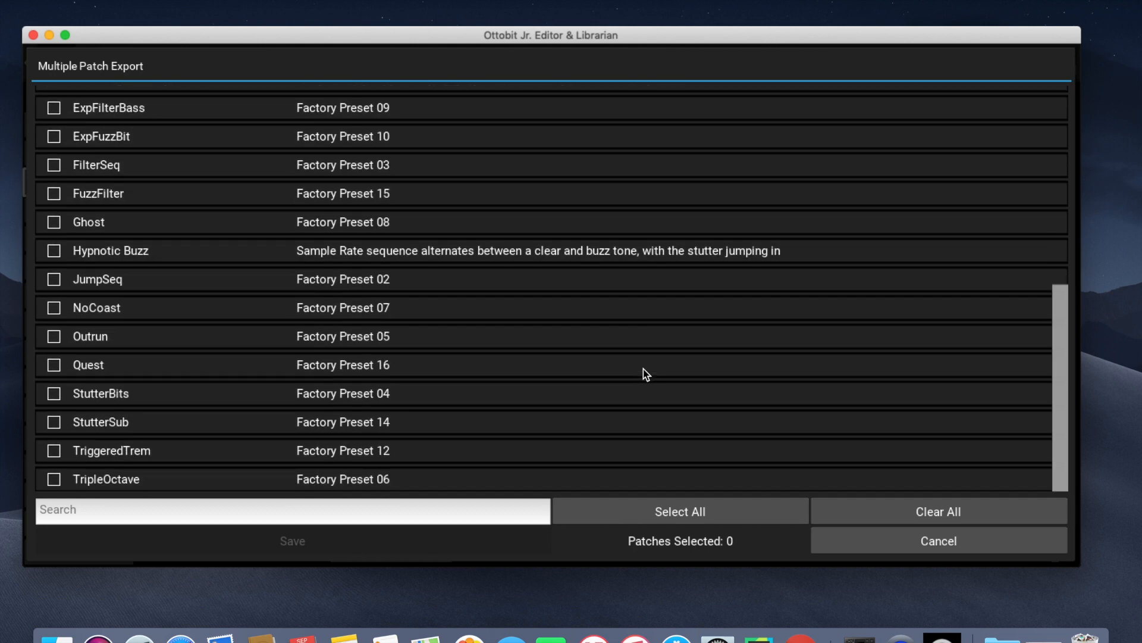
click(52, 251)
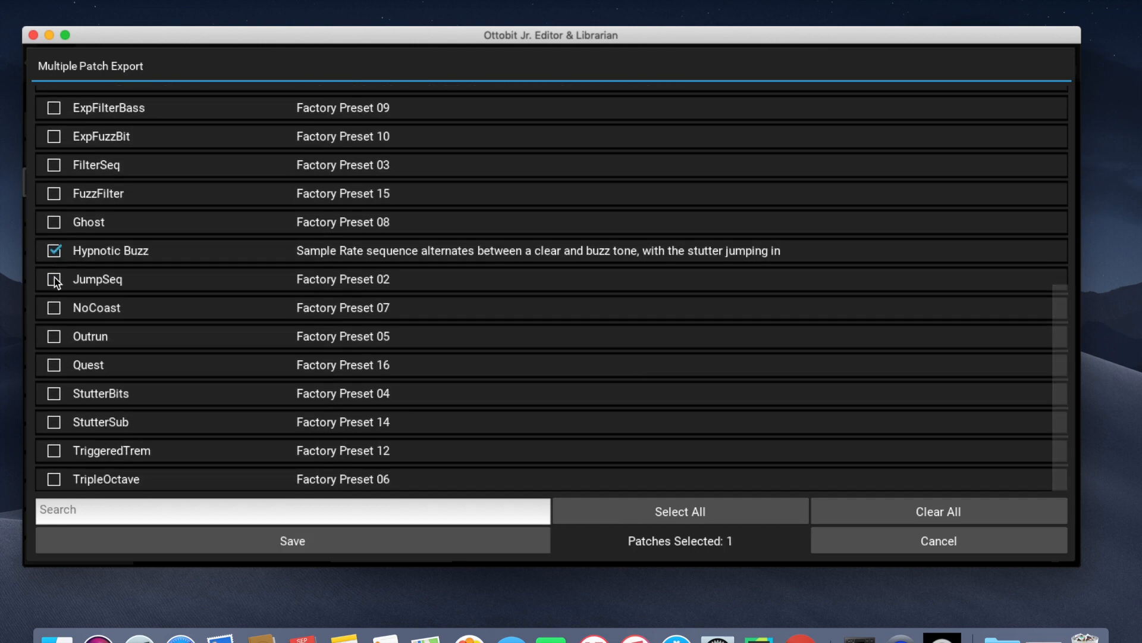
click(54, 279)
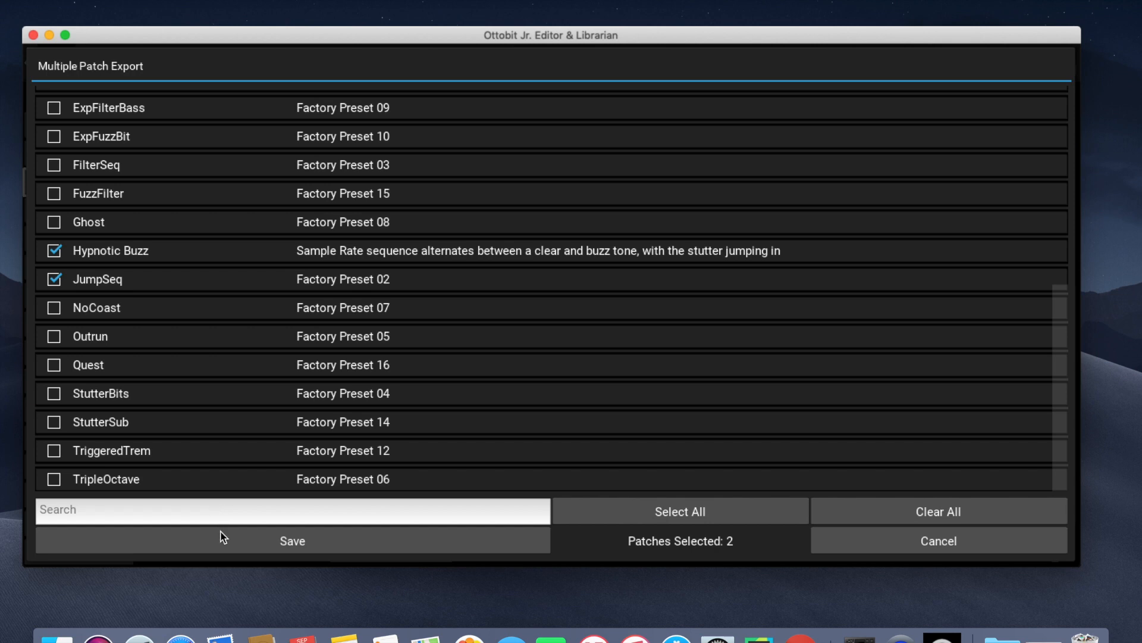
click(678, 511)
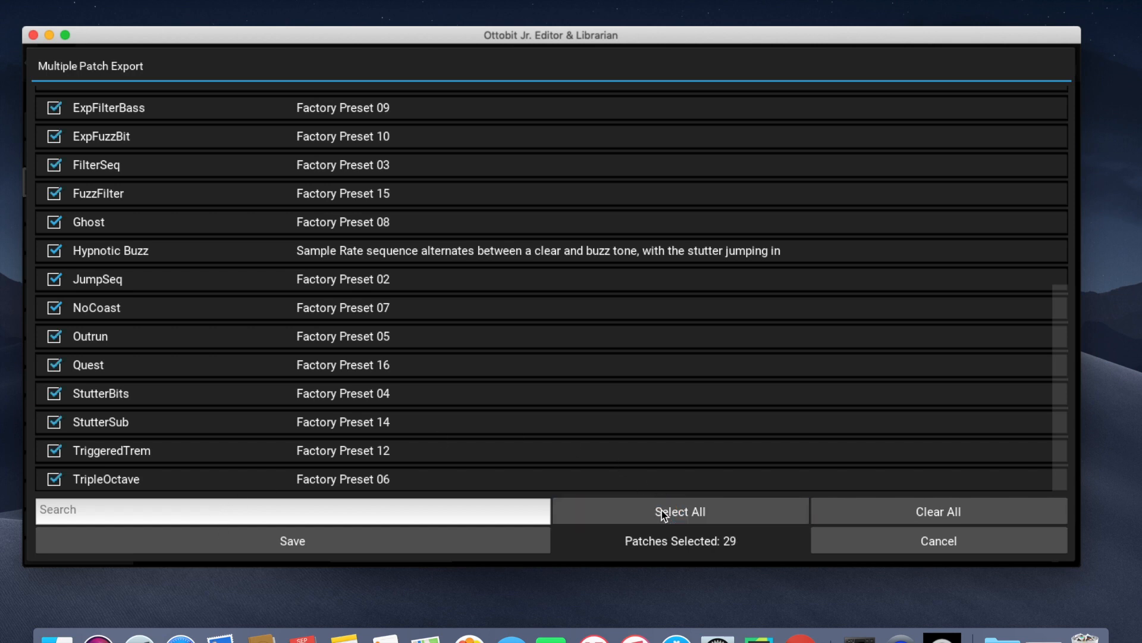
Step: Start saving the export to file, then cancel the file dialog
click(293, 540)
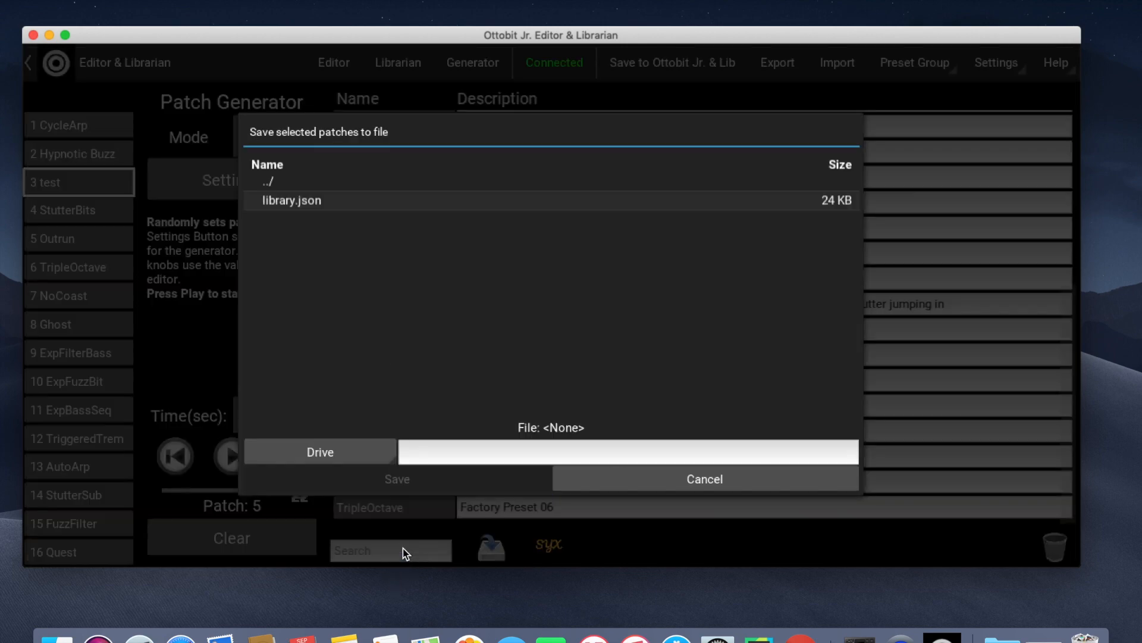
mouse_move(530, 445)
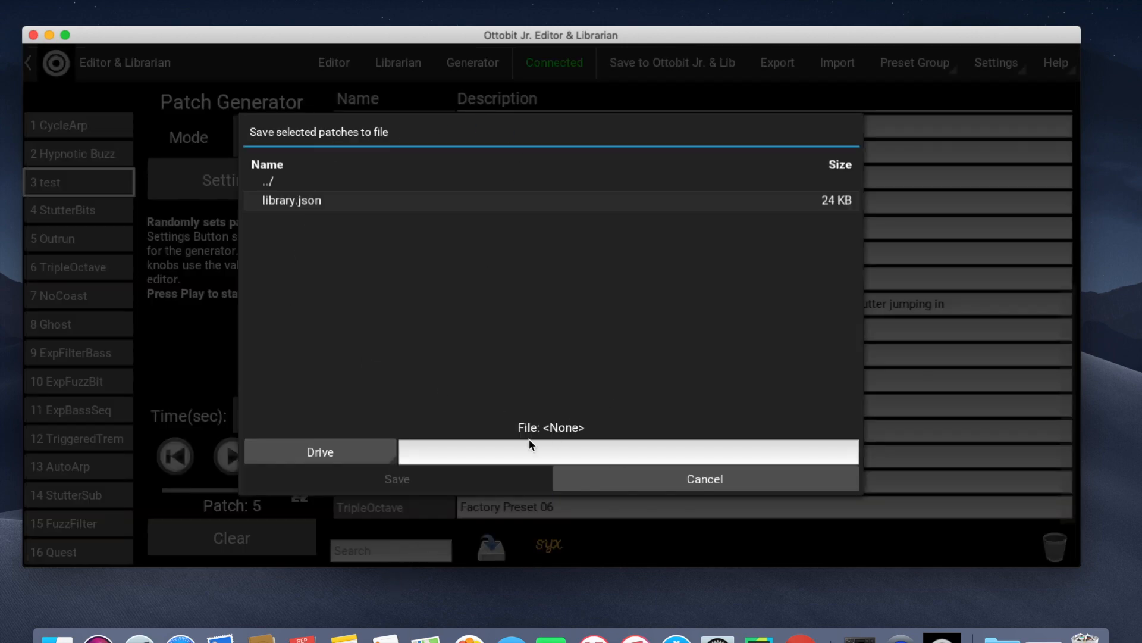
click(703, 479)
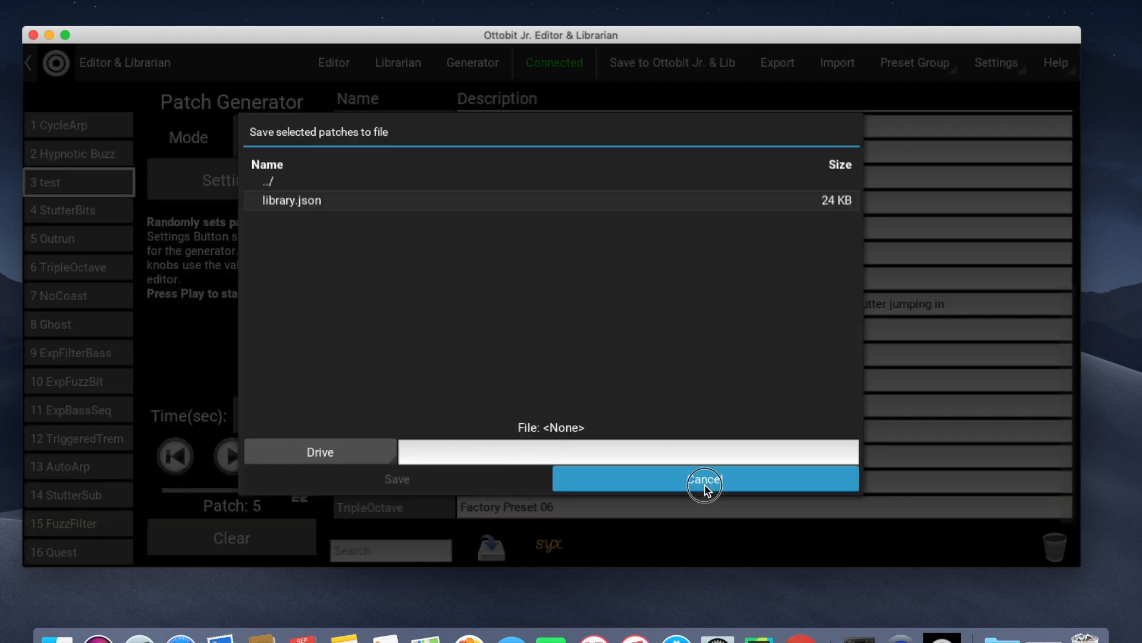
click(703, 479)
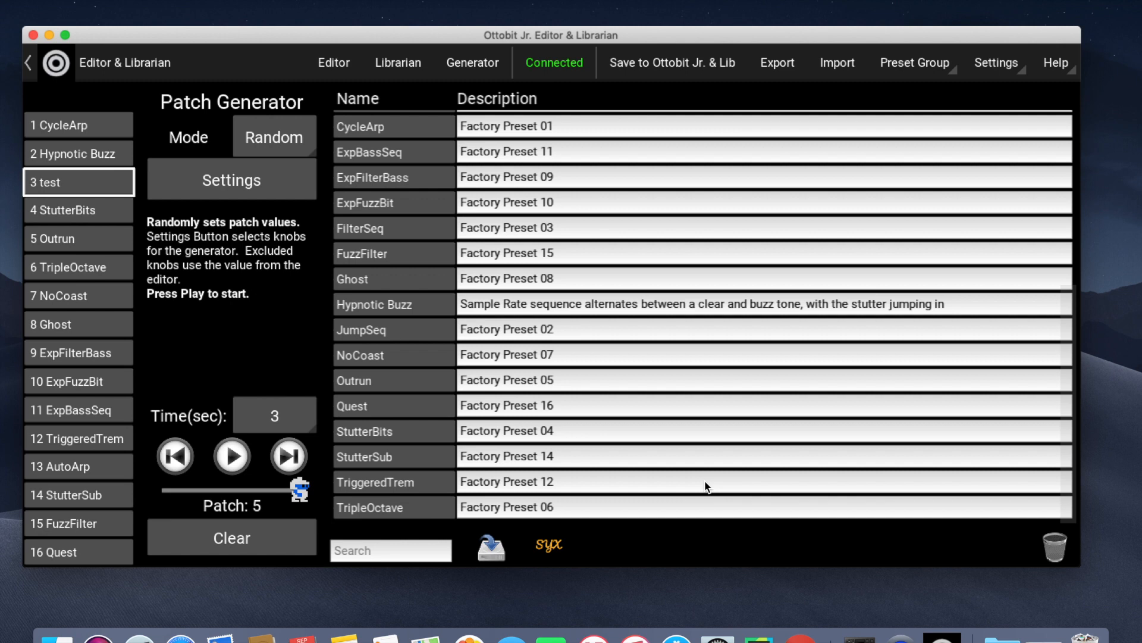
click(836, 63)
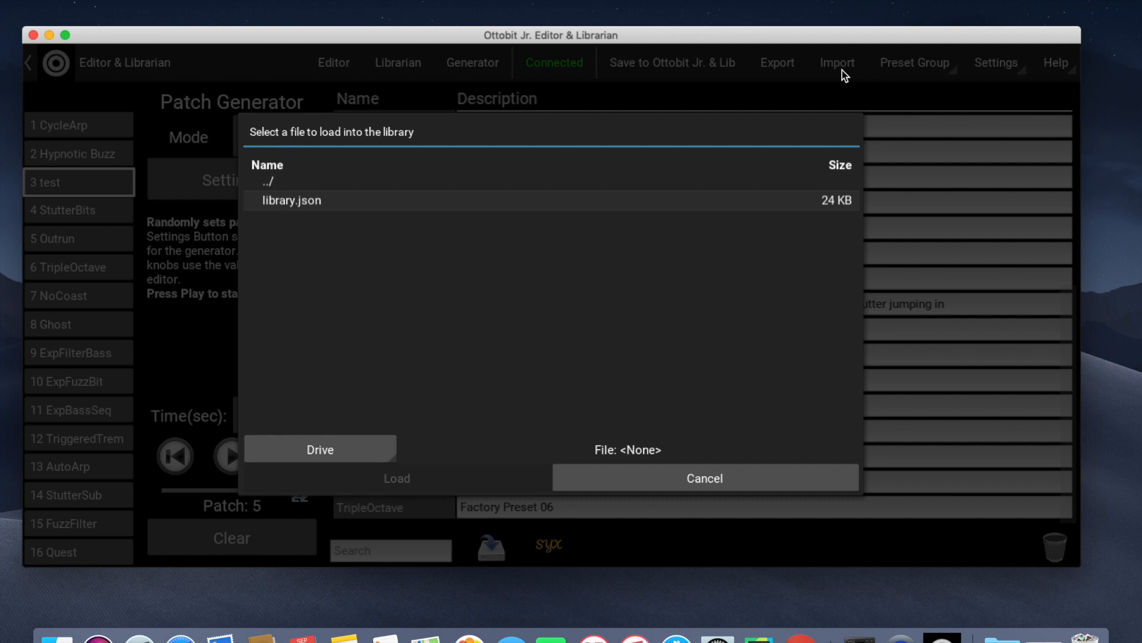
mouse_move(662, 479)
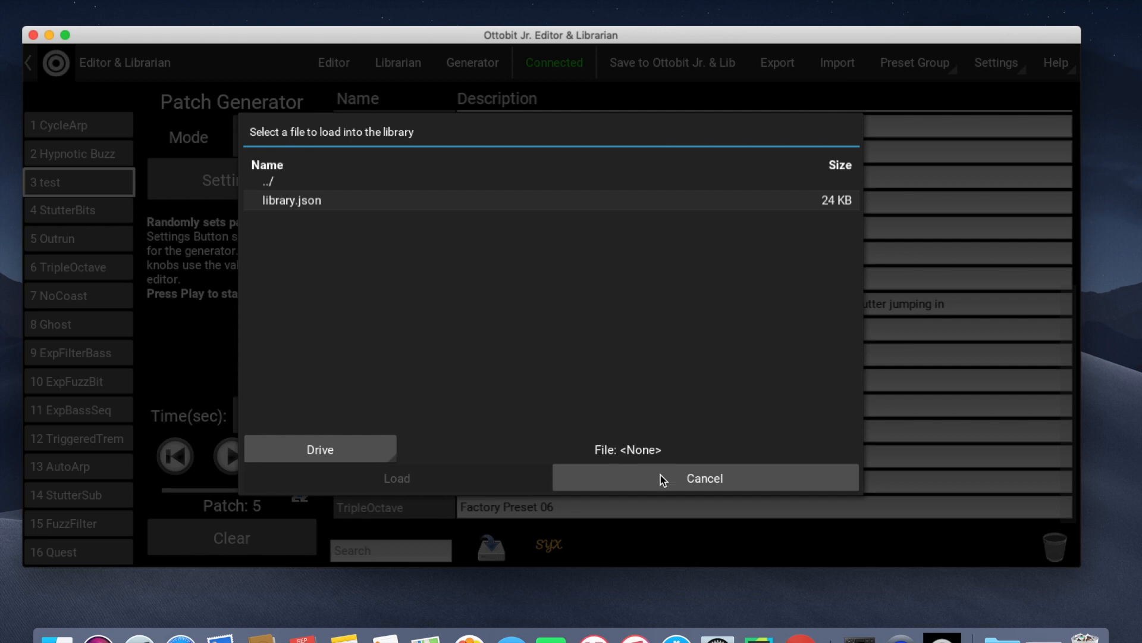
click(703, 478)
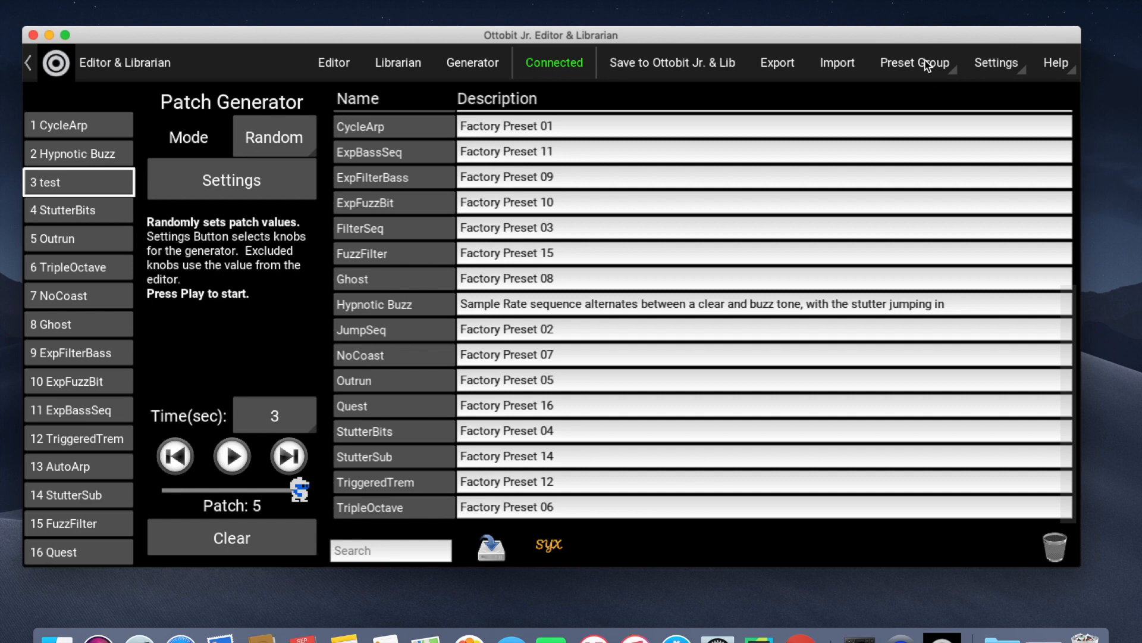
Step: Load the factory.pgr preset group, restoring factory presets like JumpSeq and FilterSeq
click(915, 63)
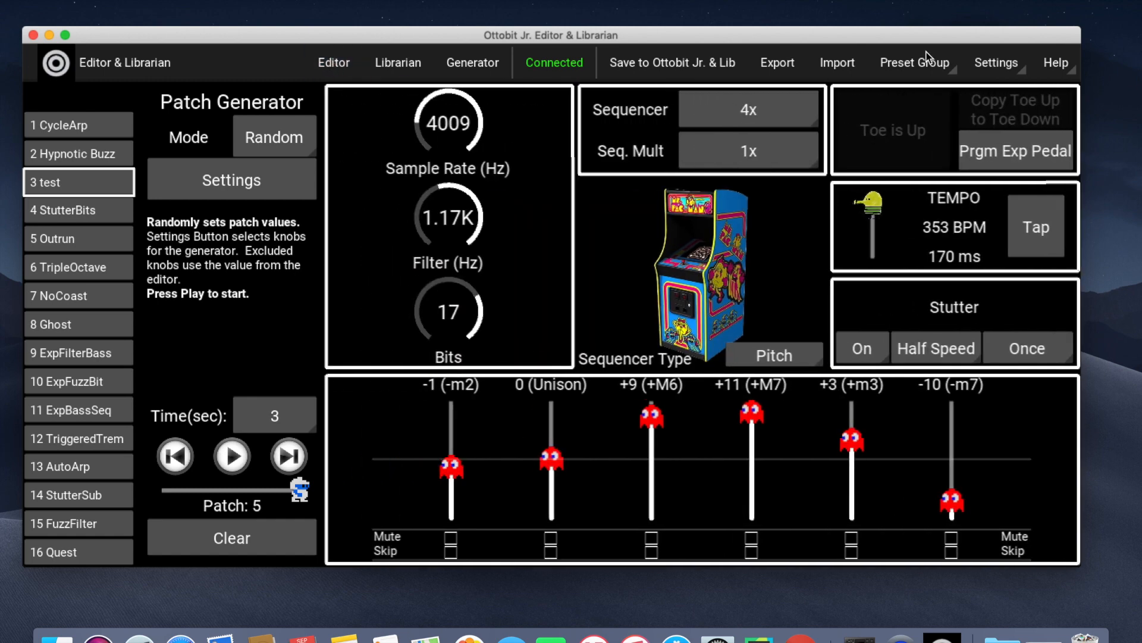
mouse_move(907, 76)
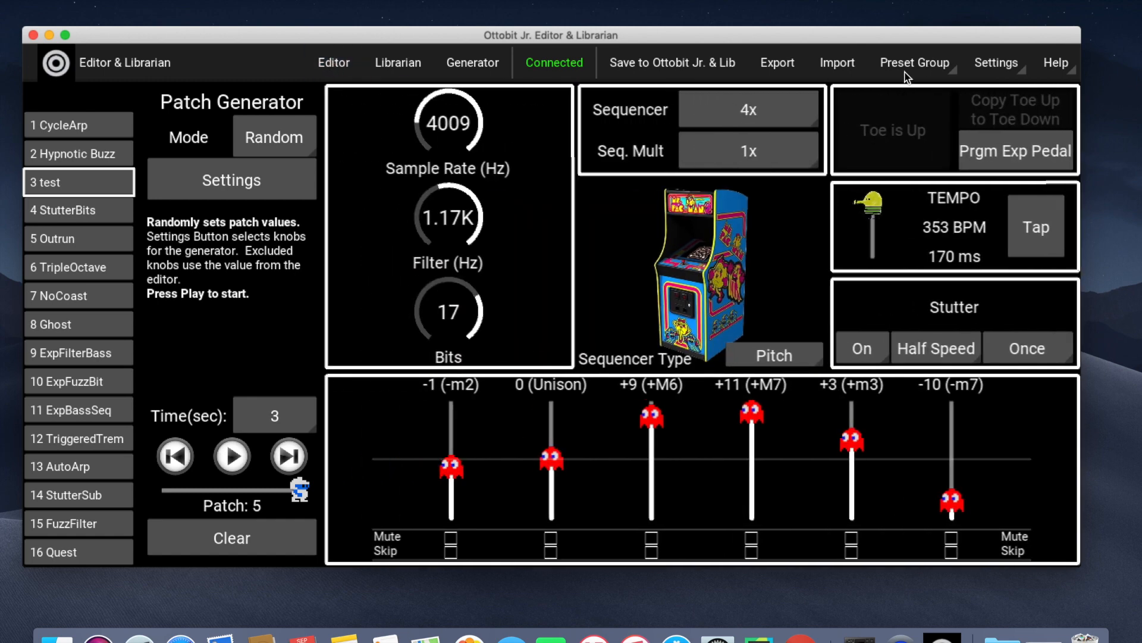
click(914, 63)
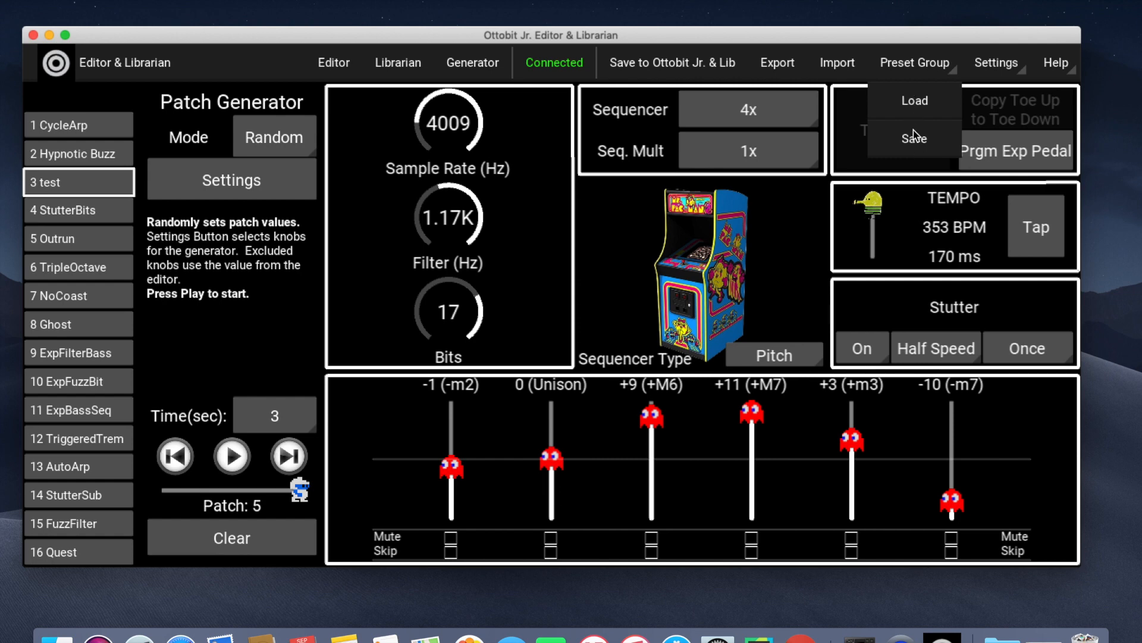
mouse_move(917, 141)
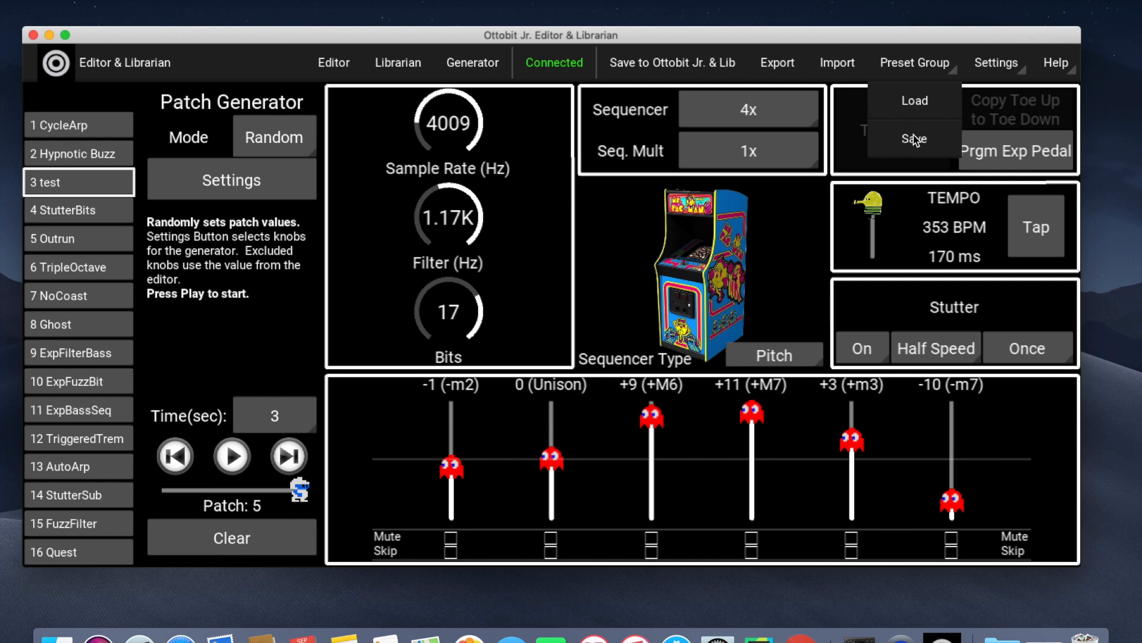
click(913, 100)
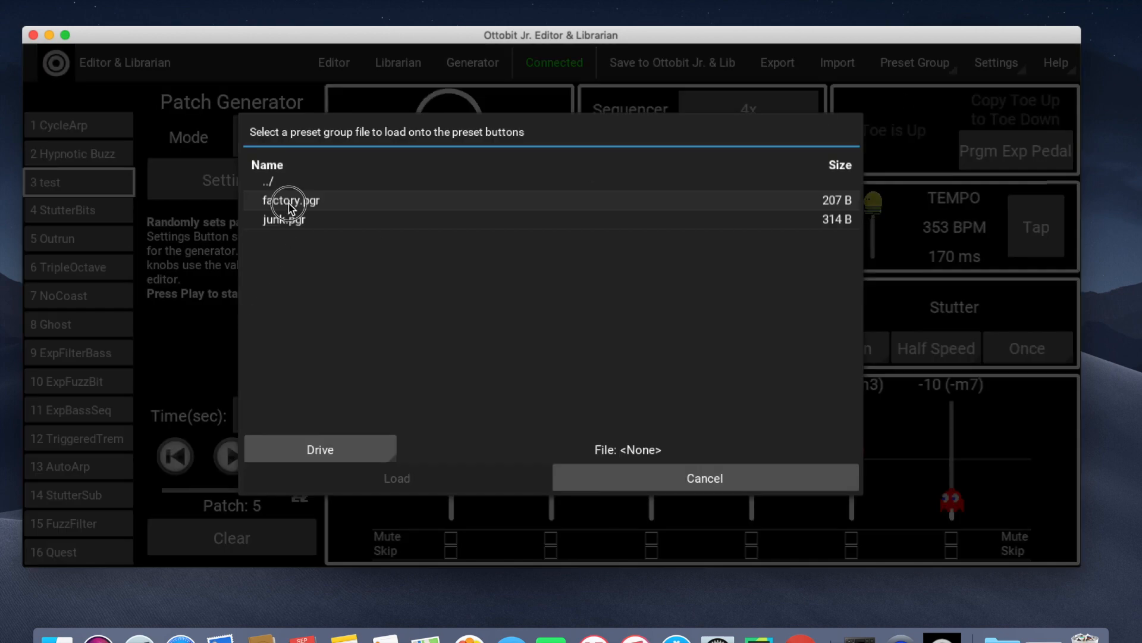
click(290, 199)
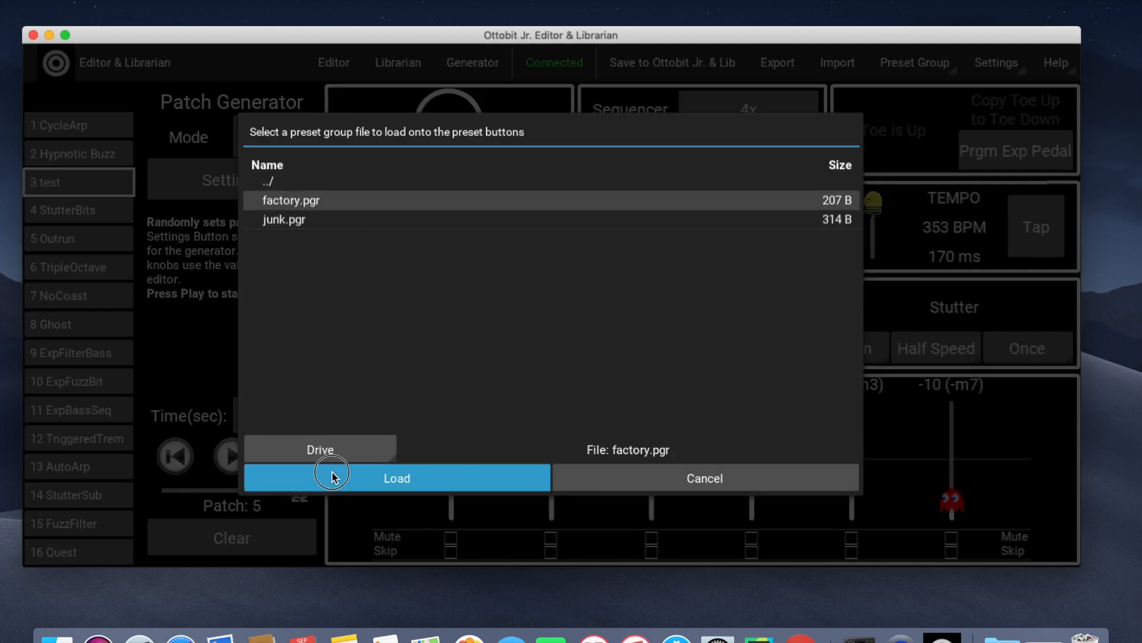
click(397, 479)
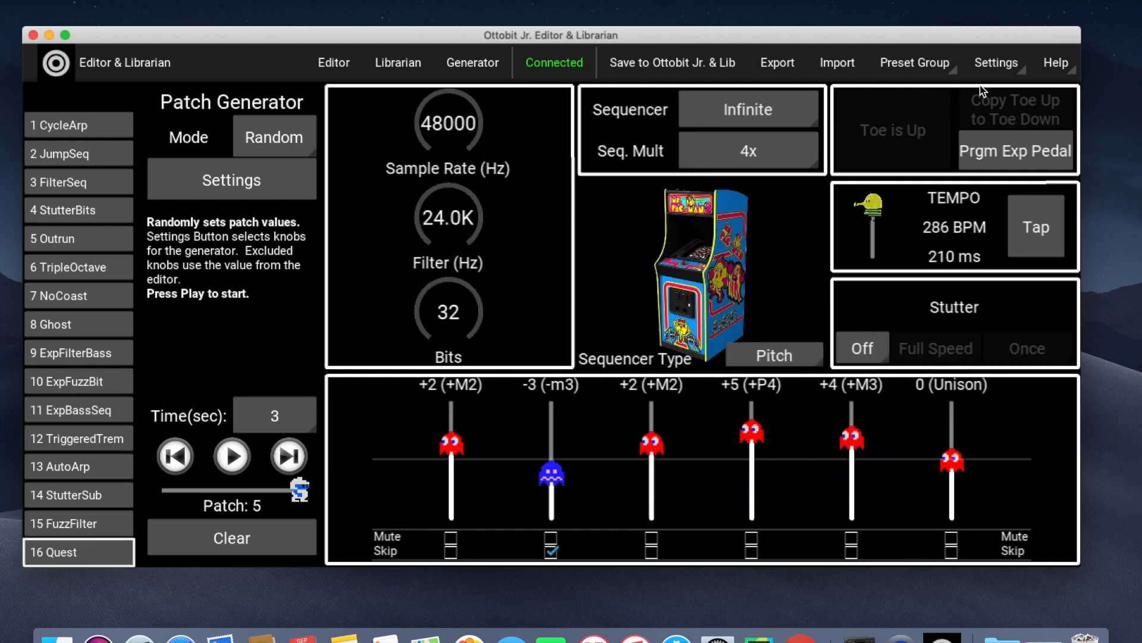
Step: Show the Globals settings page and list the Globals and App Settings options
click(994, 63)
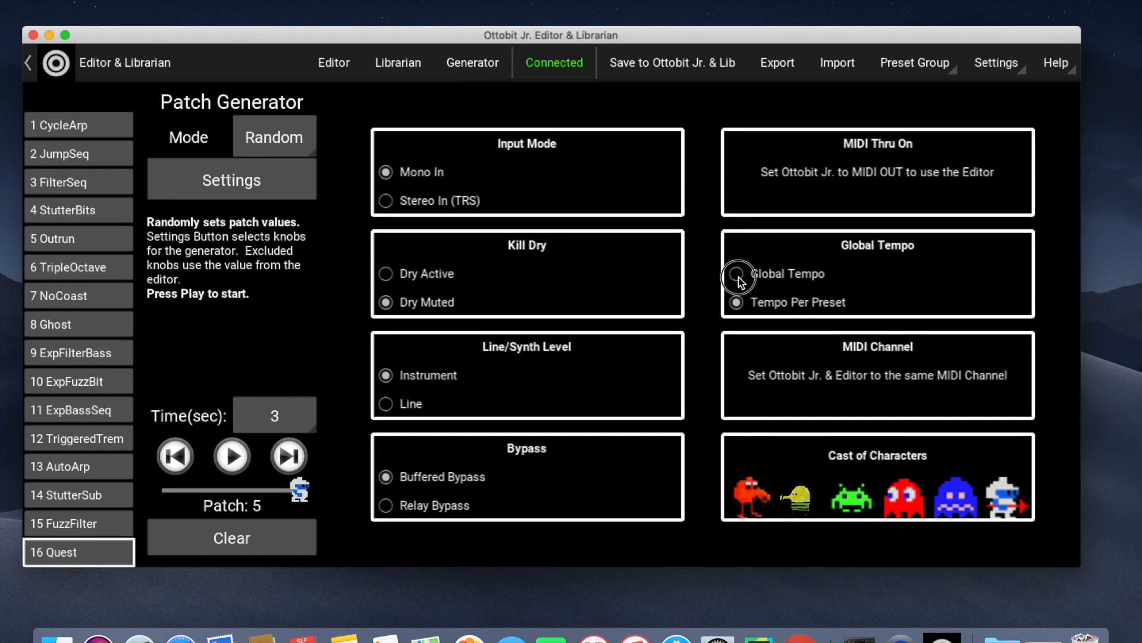
click(737, 301)
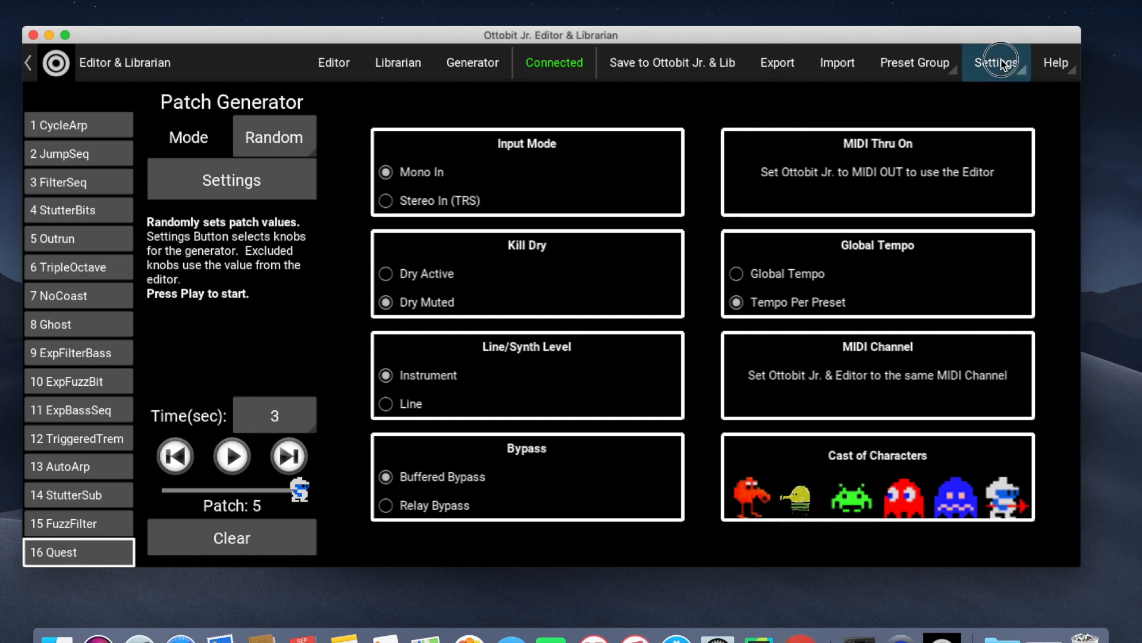
click(995, 63)
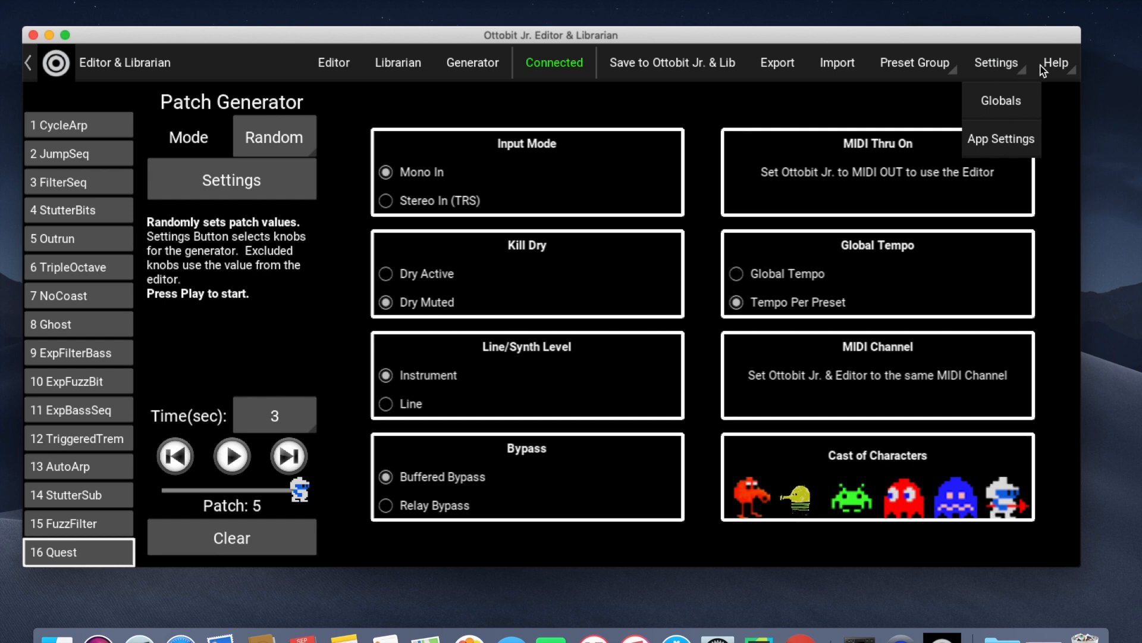
Step: Review the Help menu entries (Intro Video, Manual, Donate), then return to the Quest patch editor
click(1056, 63)
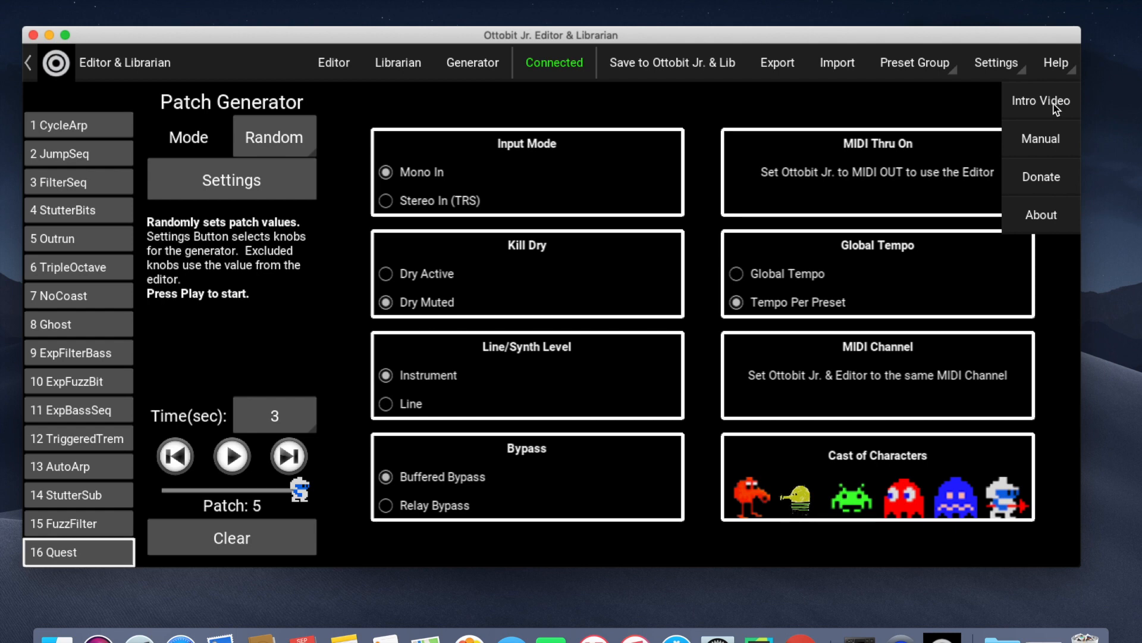
mouse_move(1056, 110)
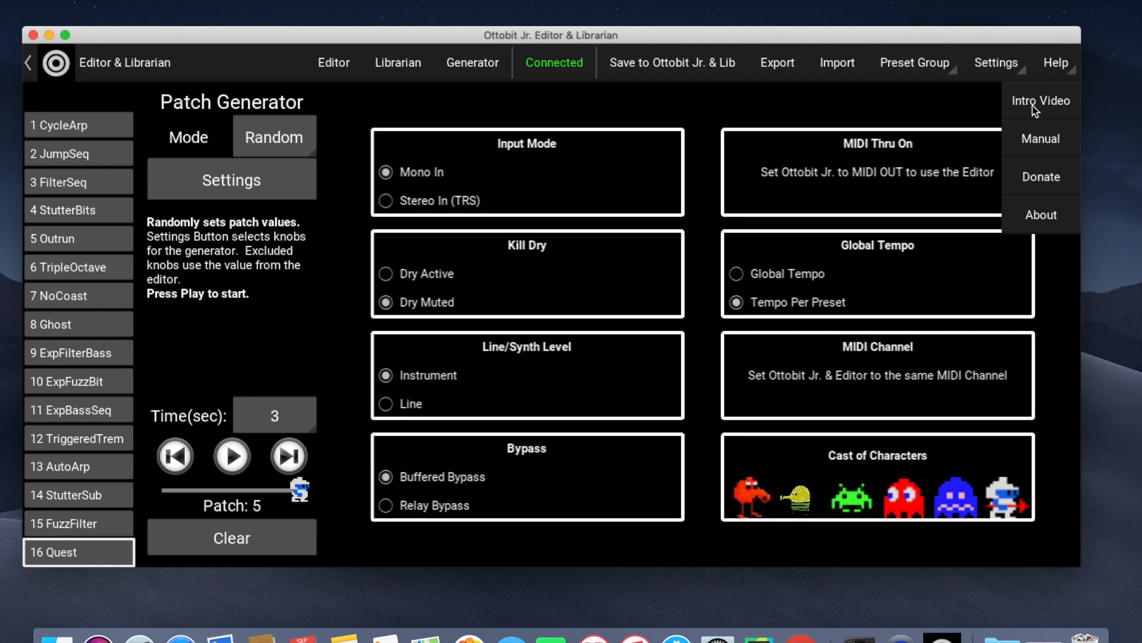
mouse_move(1056, 150)
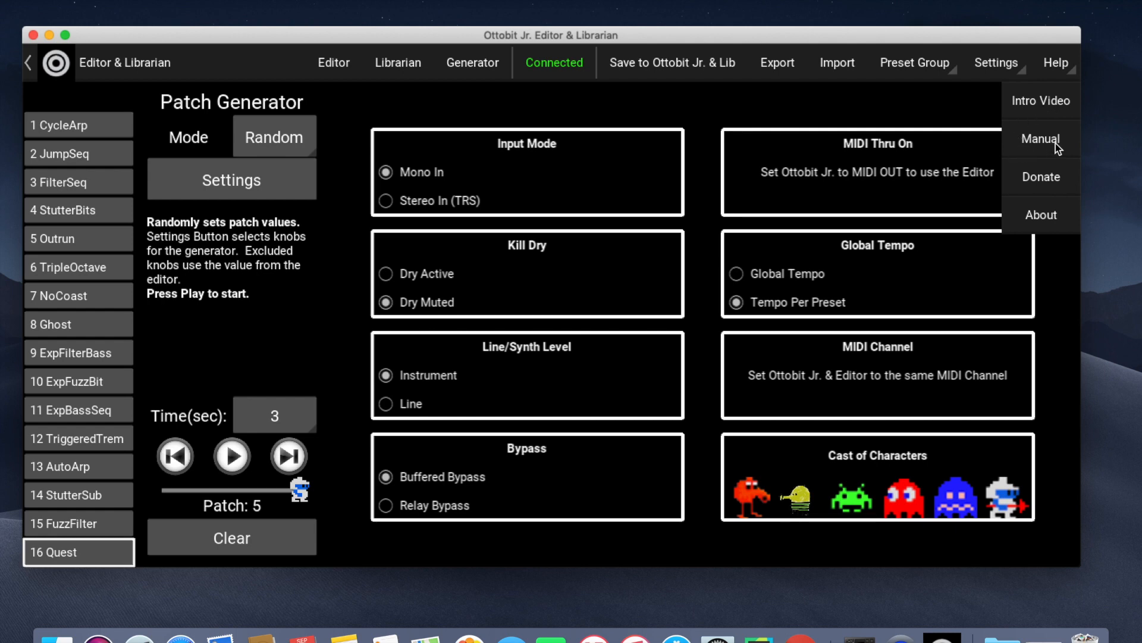
mouse_move(1064, 189)
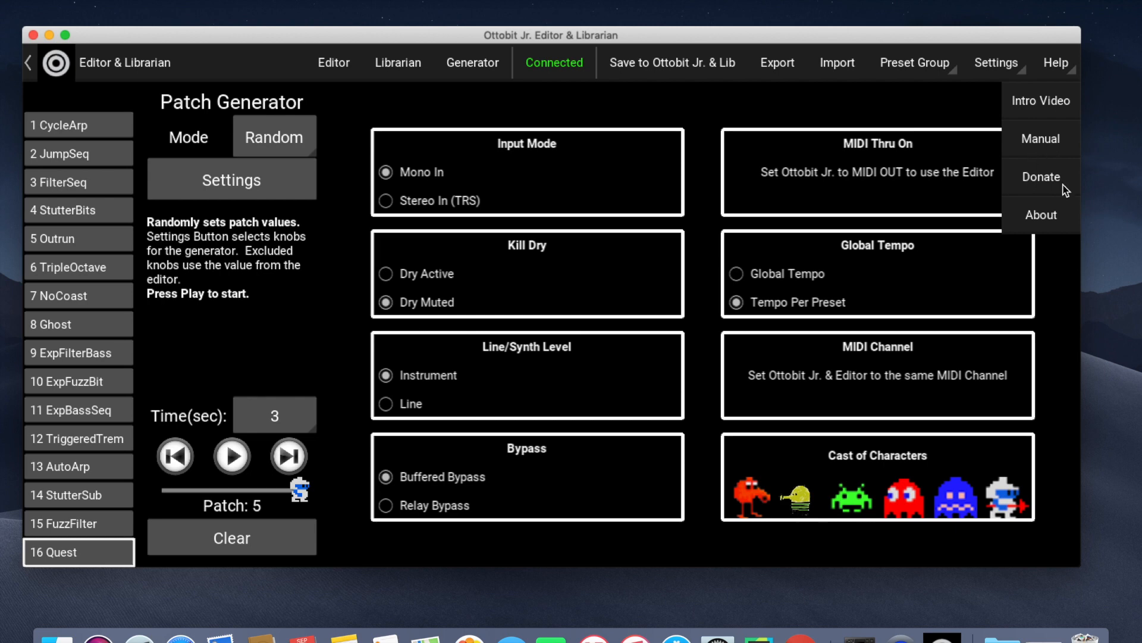
mouse_move(1094, 181)
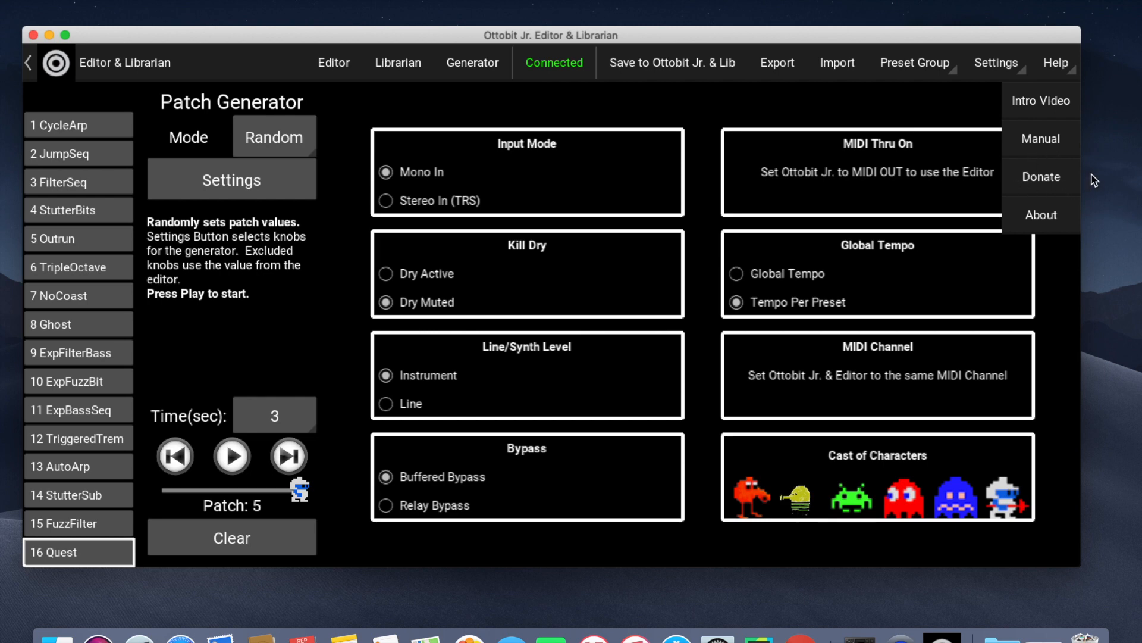
mouse_move(1072, 190)
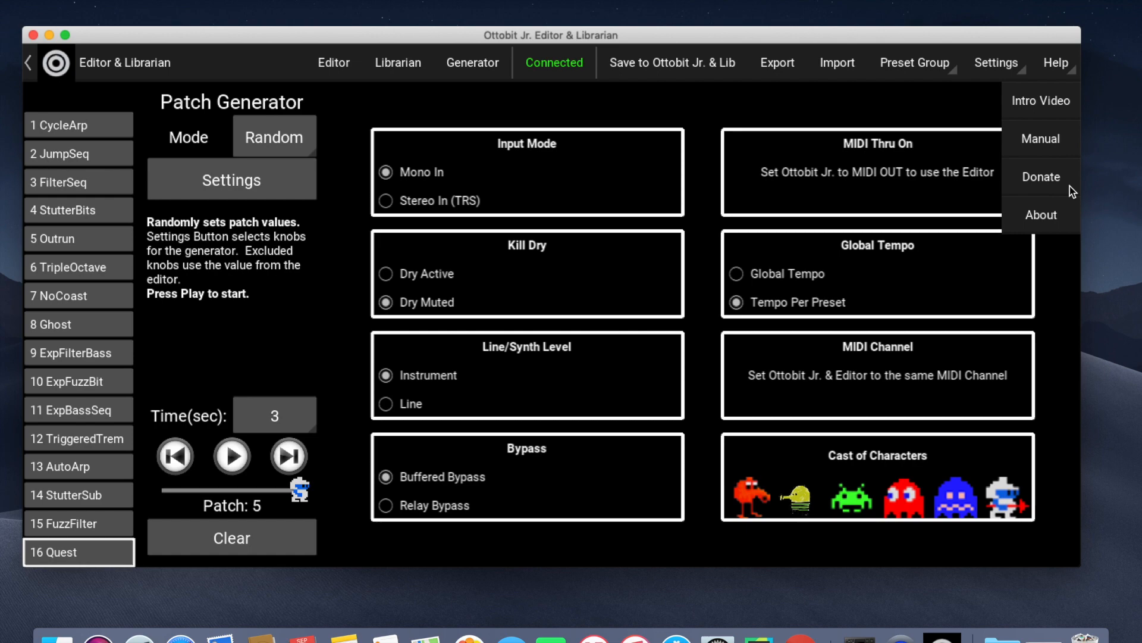
mouse_move(268, 98)
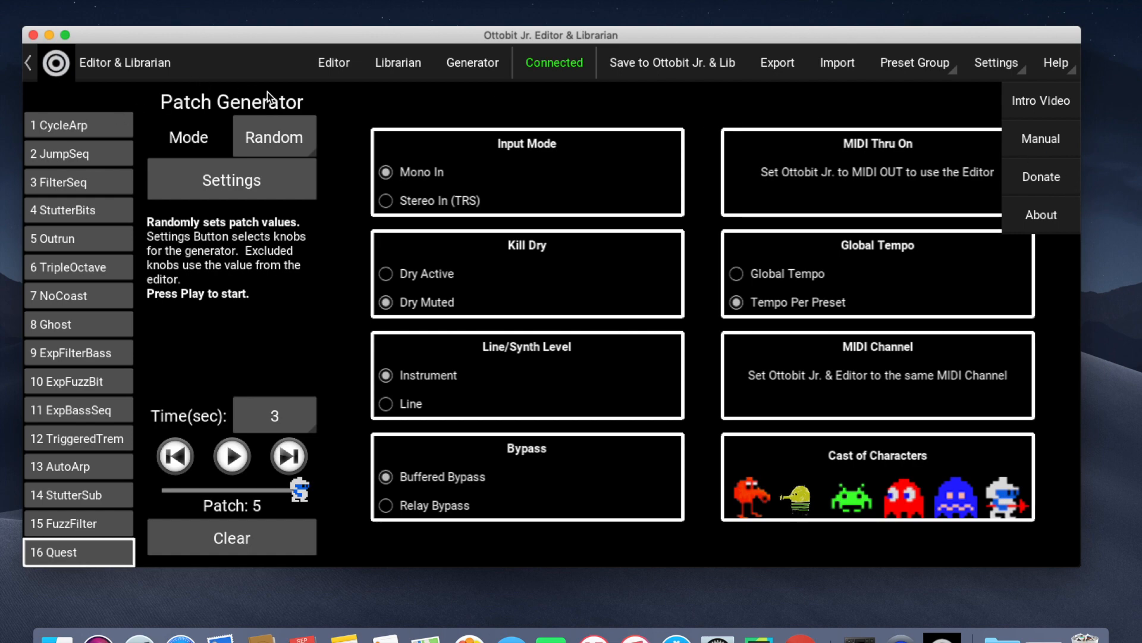
click(333, 63)
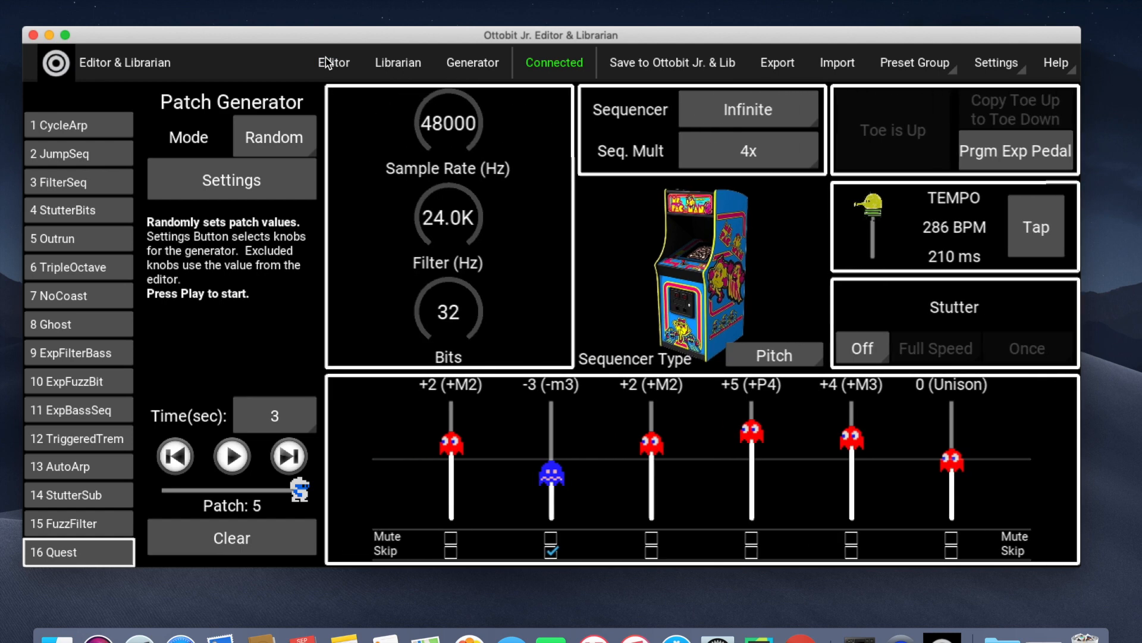